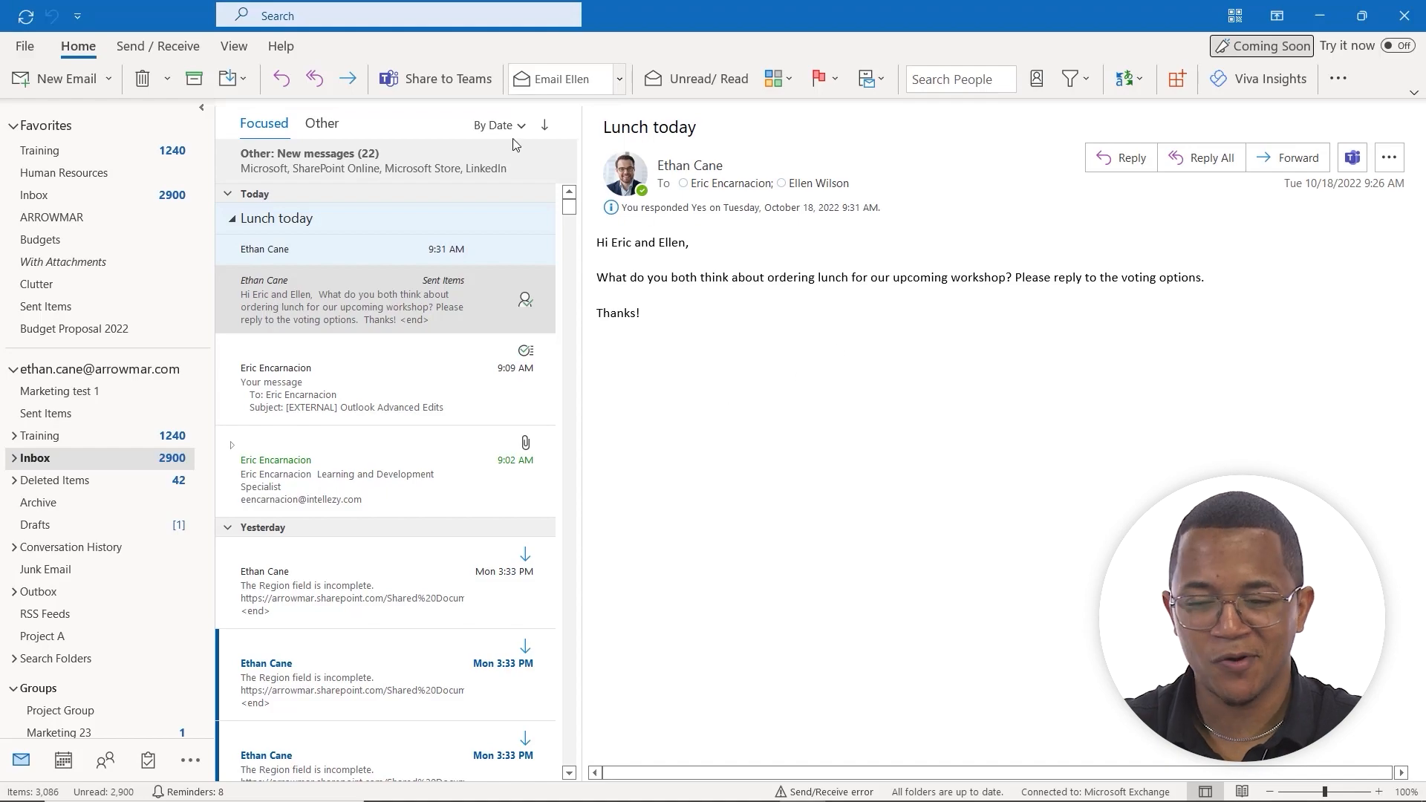
mouse_move(751, 478)
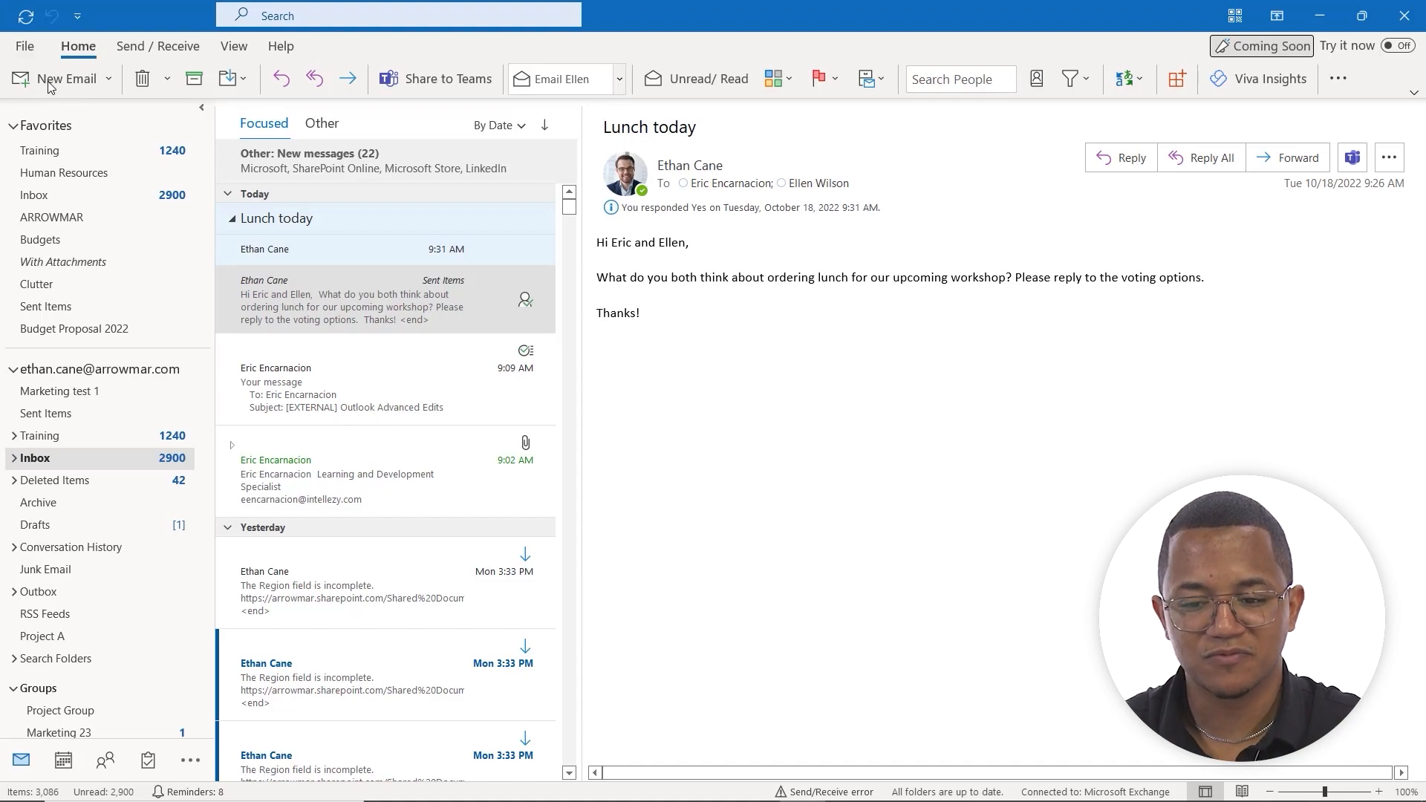
Start a blank new email message from the Home tab
click(382, 299)
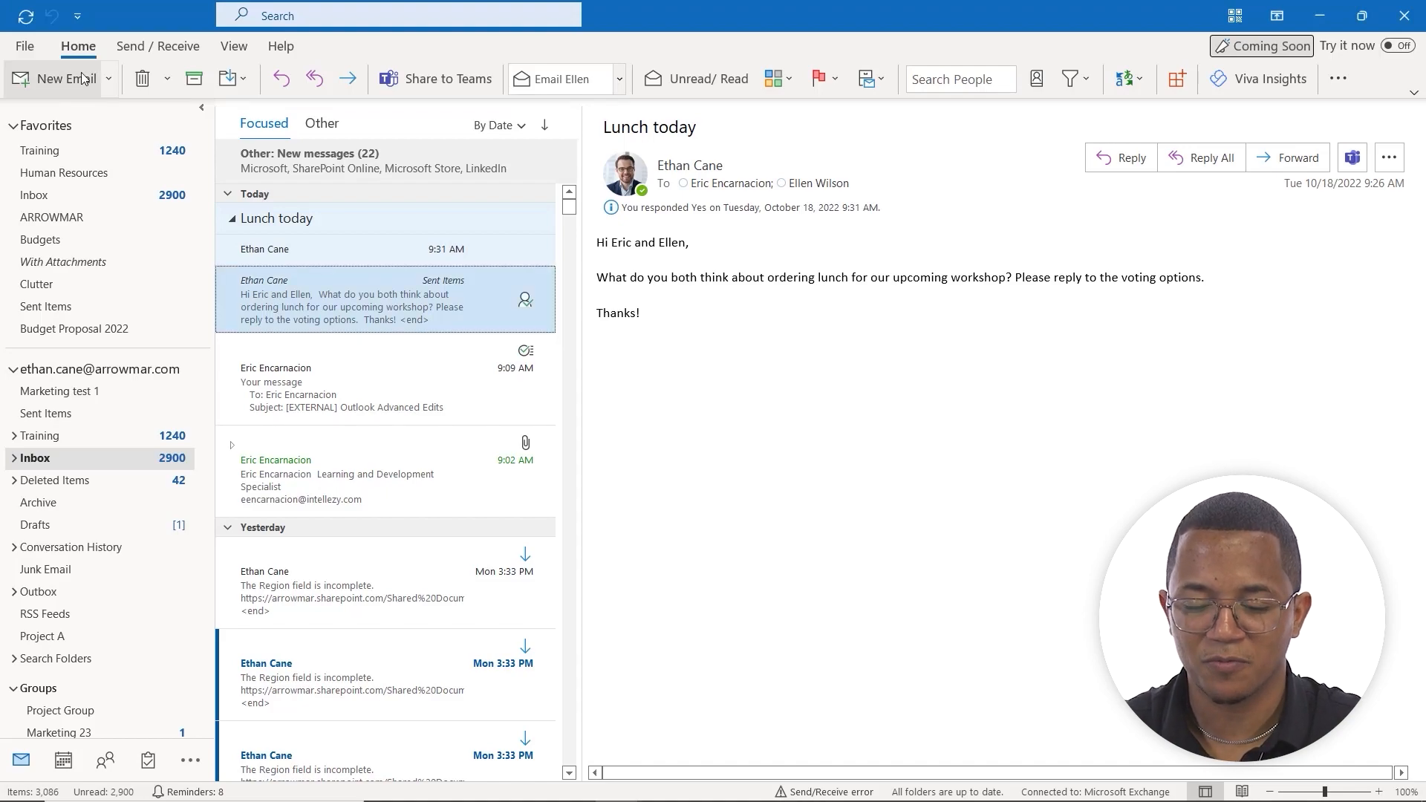
click(52, 78)
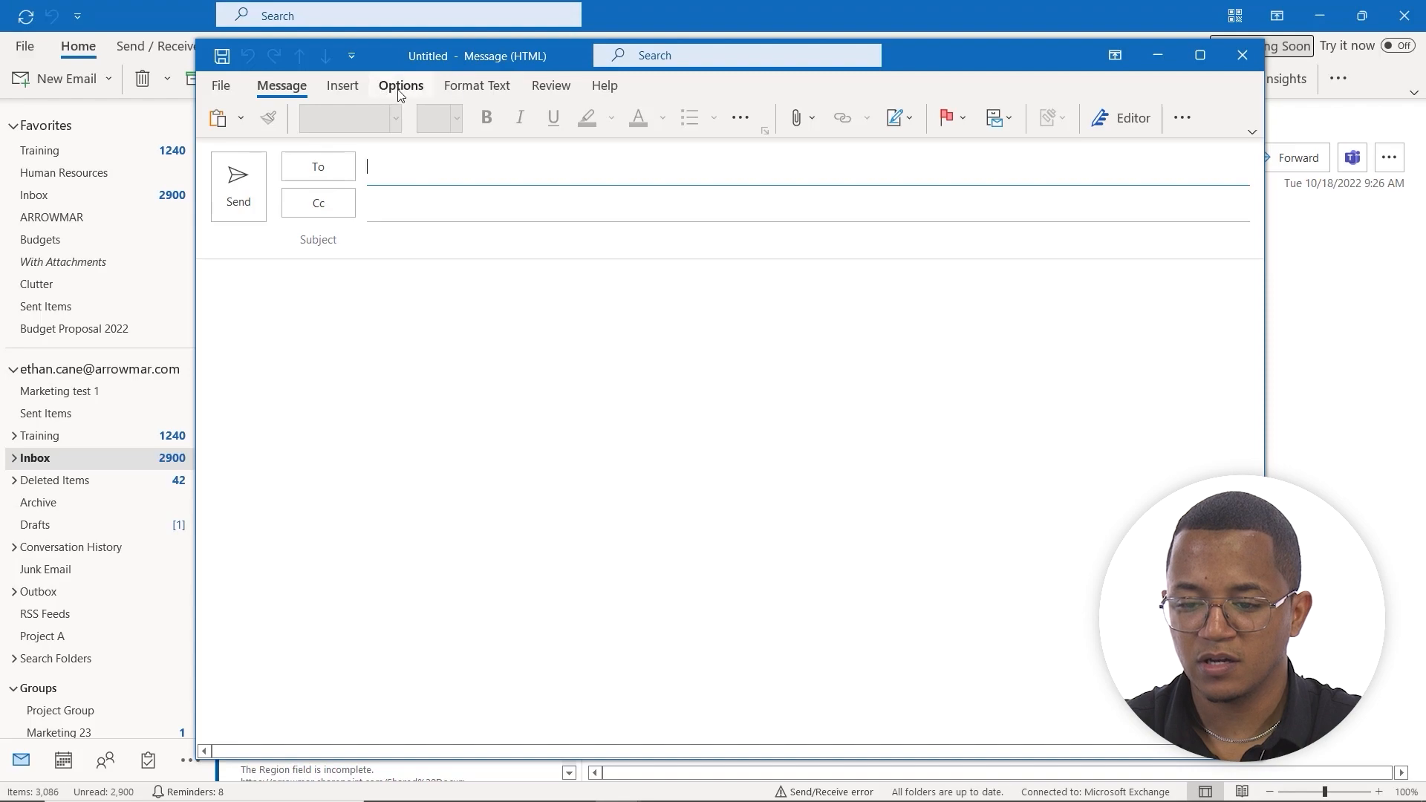
From the Options tab's Use Voting Buttons list, choose Poll to open the Polls pane
click(400, 84)
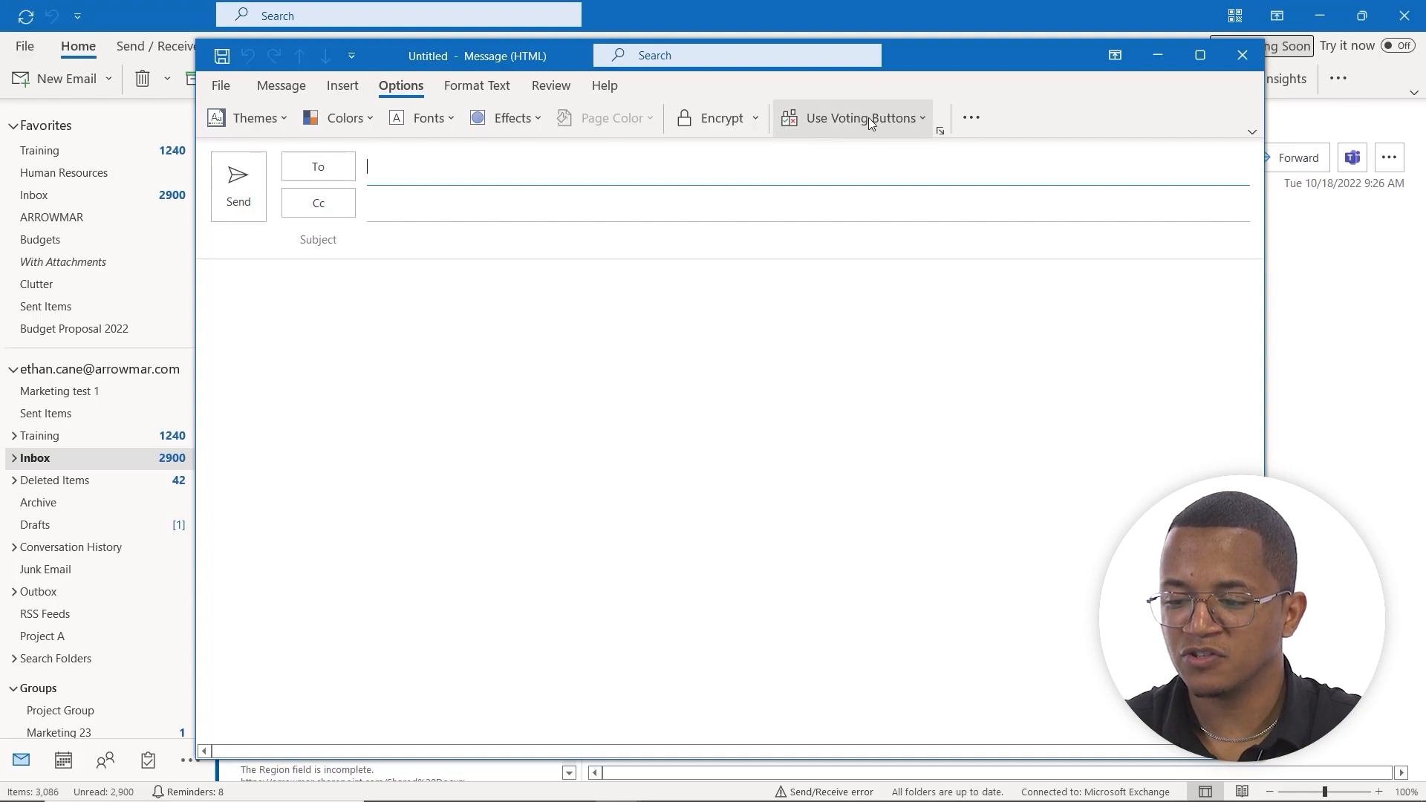
mouse_move(855, 117)
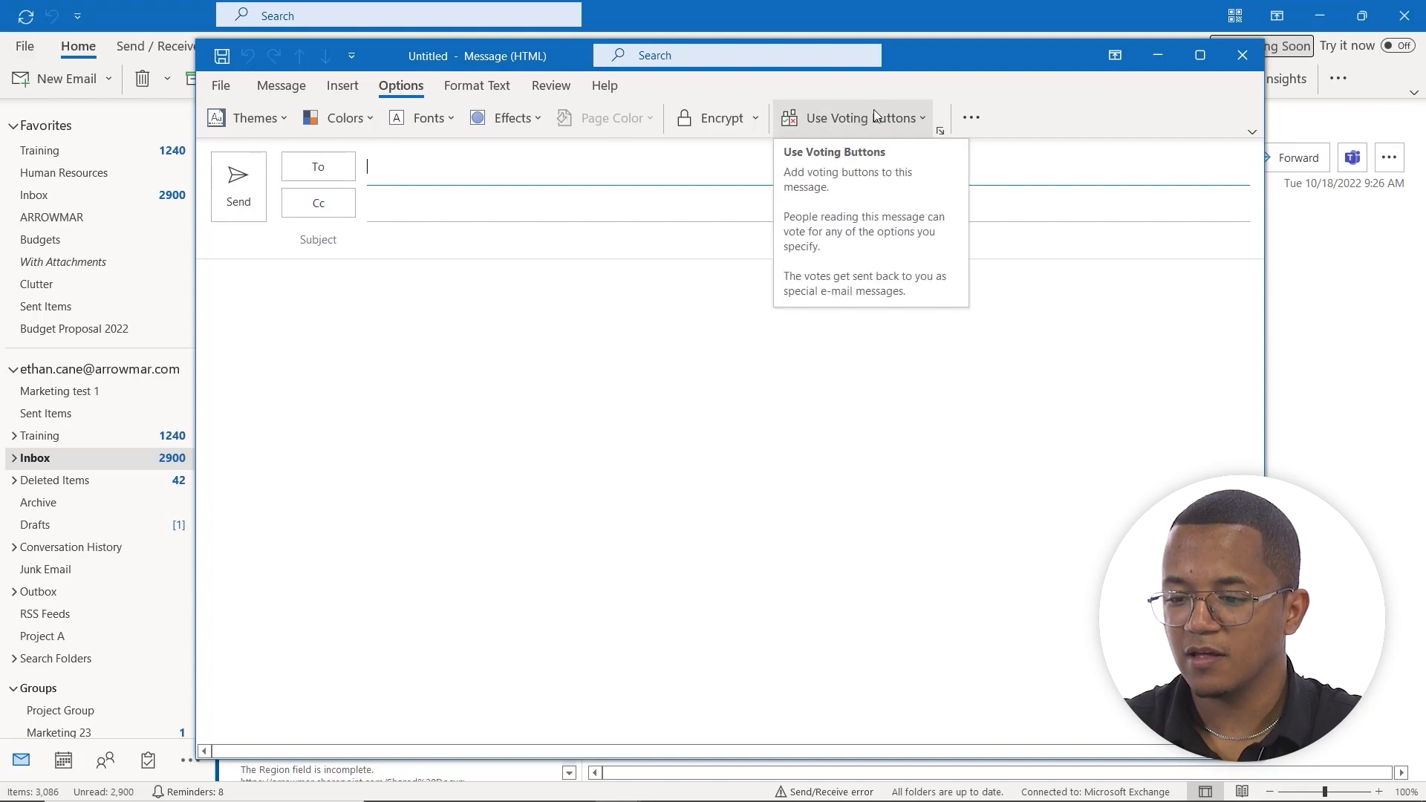
click(852, 118)
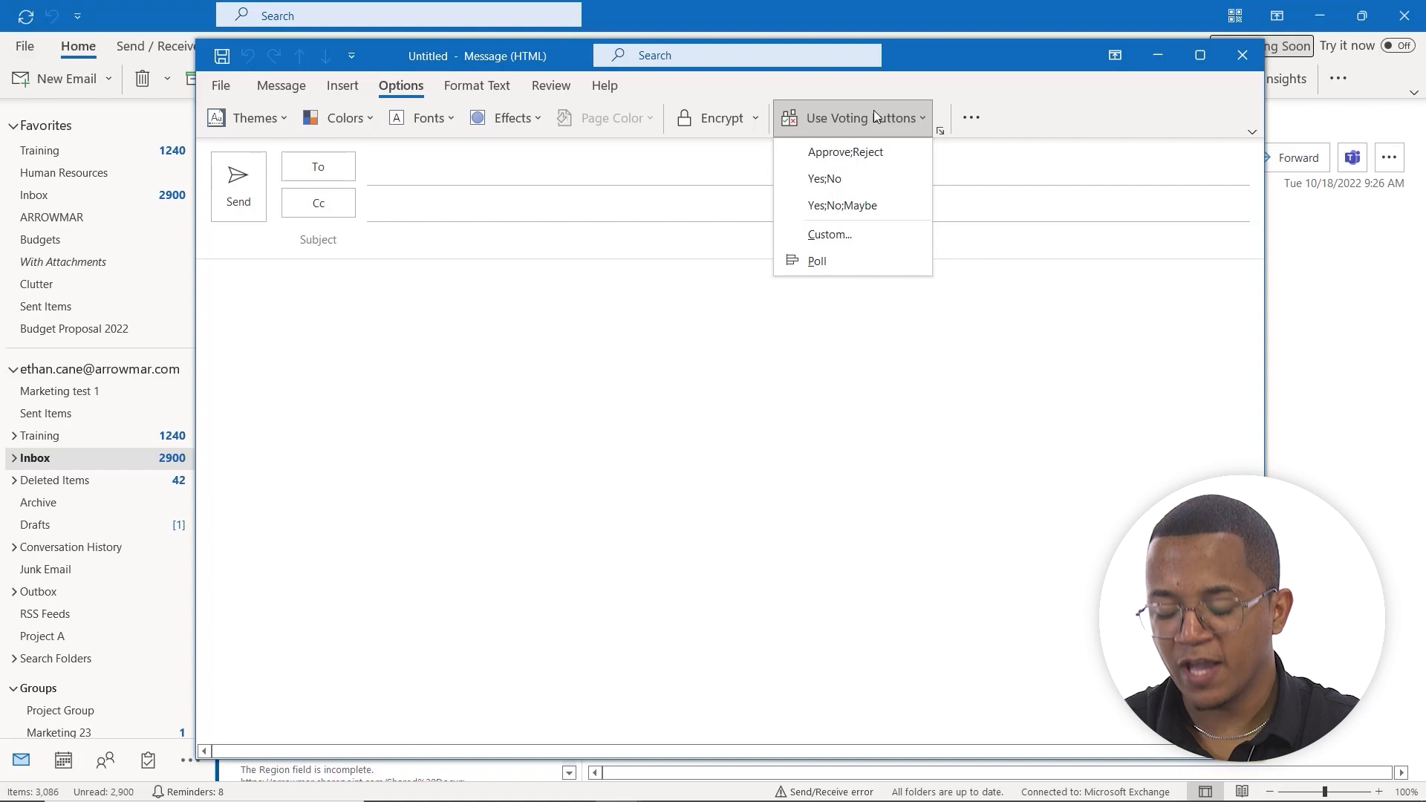
mouse_move(855, 122)
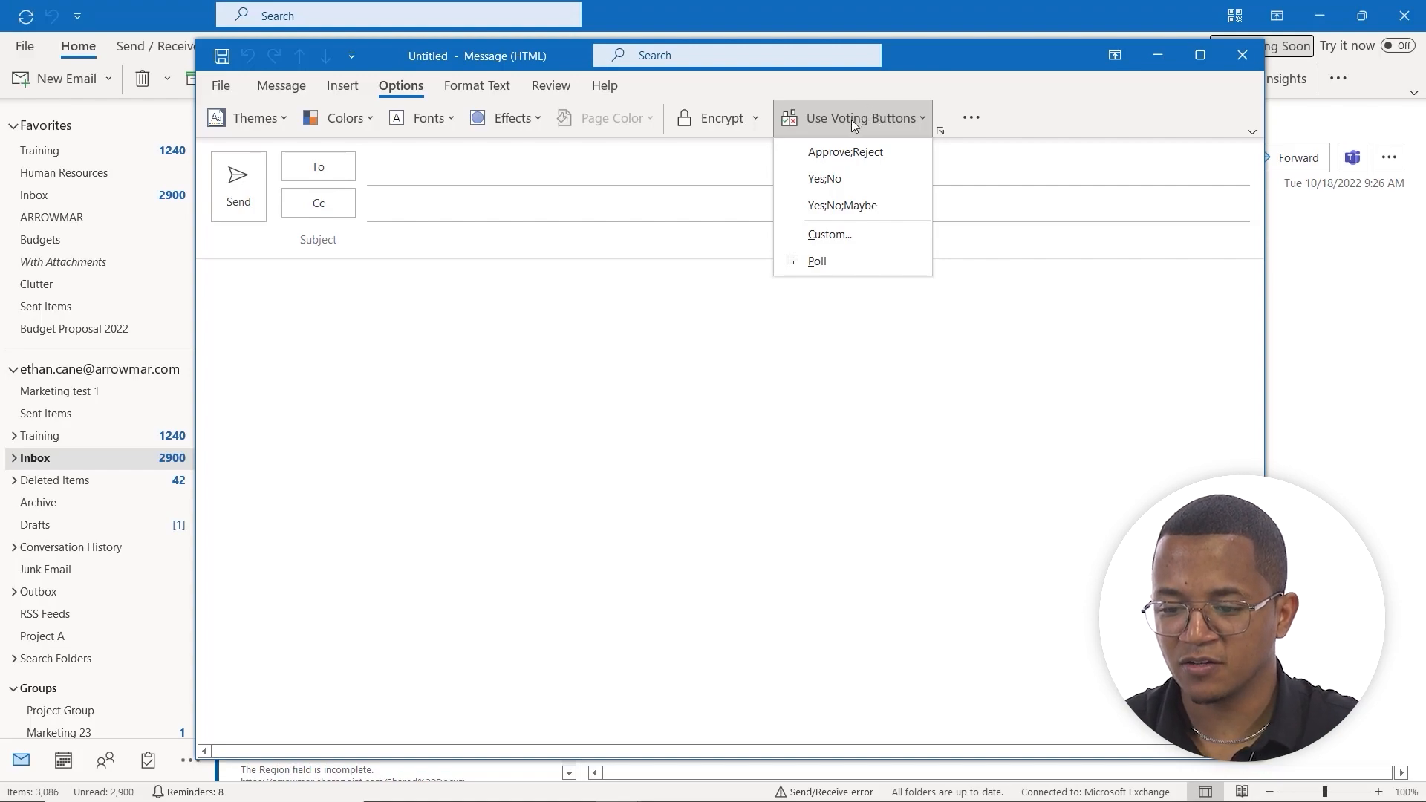
mouse_move(844, 152)
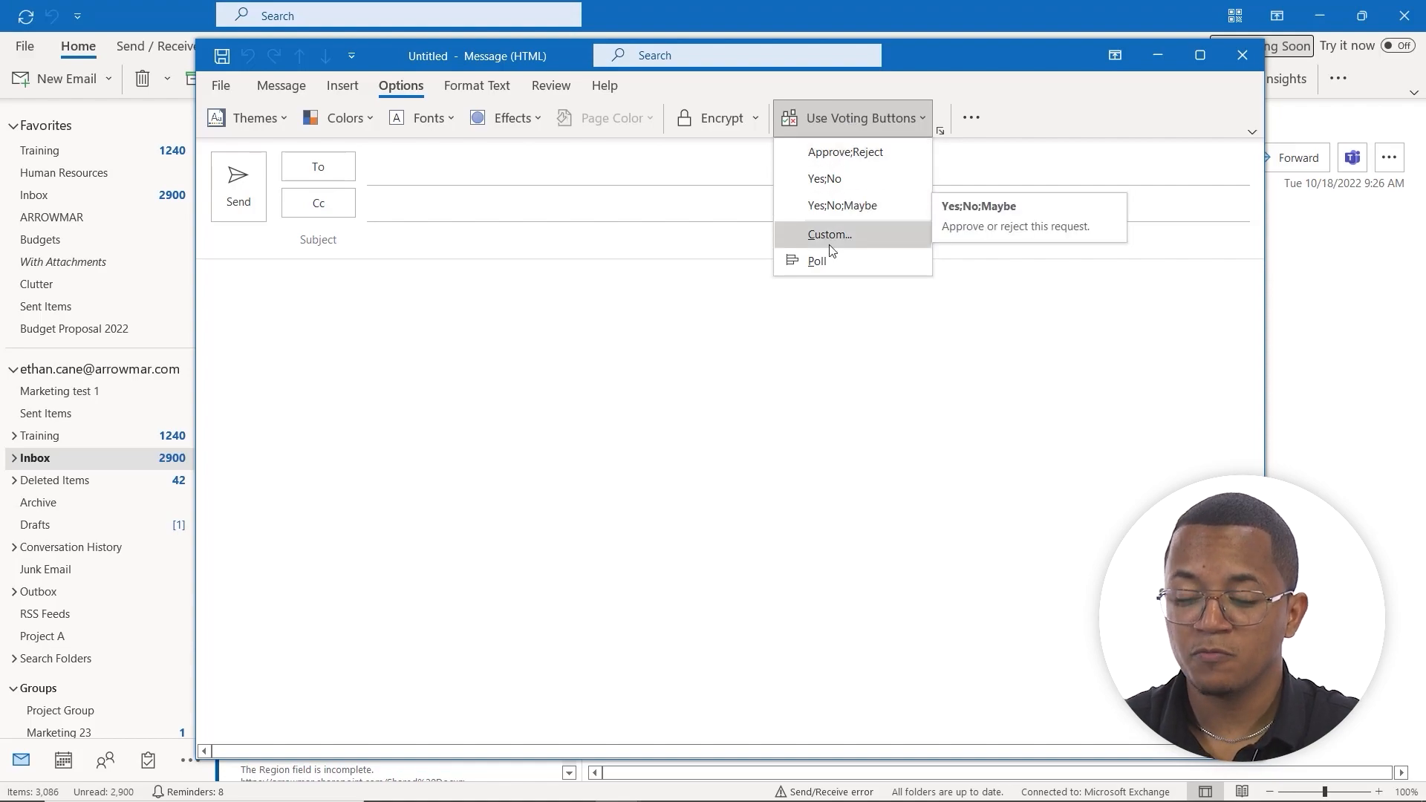
click(817, 260)
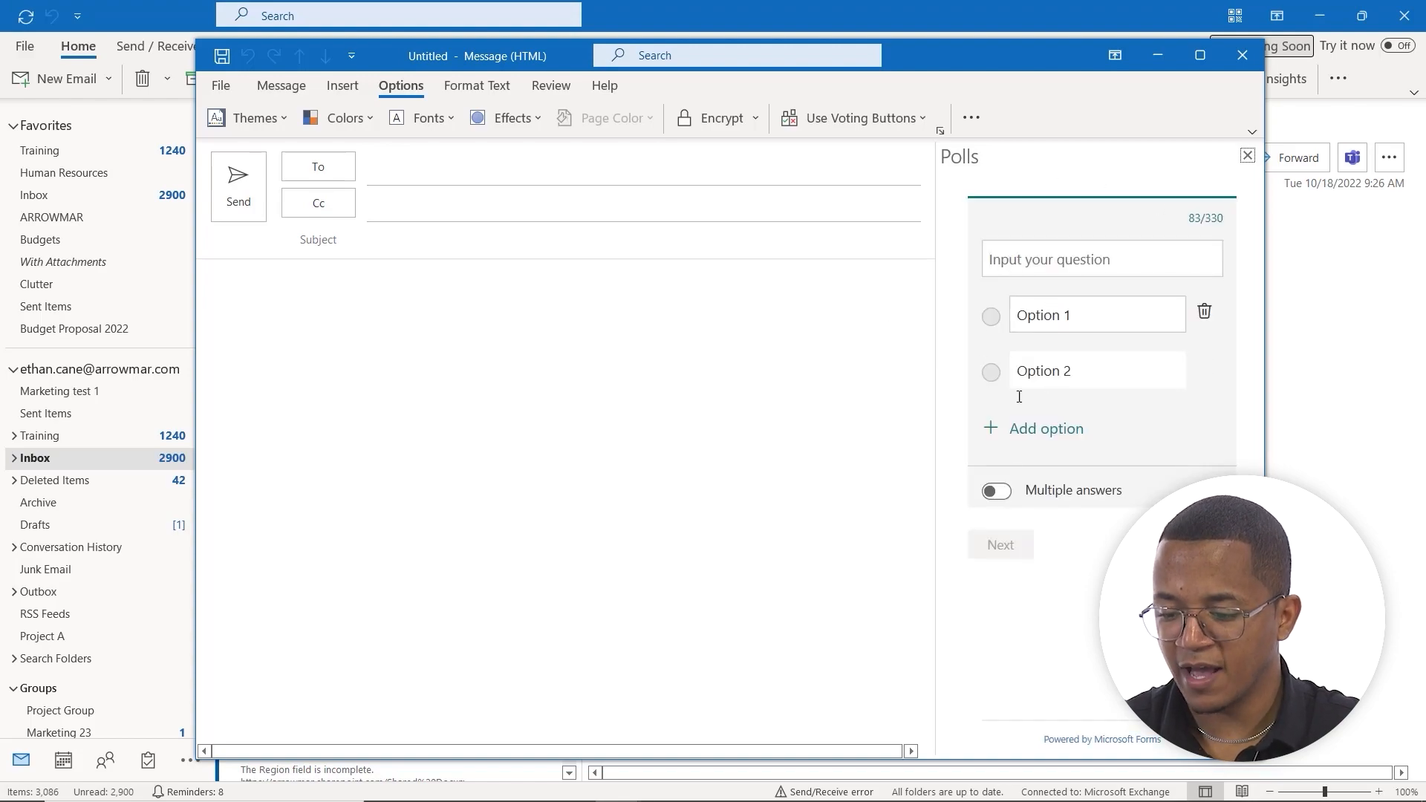
Add extra answer options to the poll, then close the Polls pane
click(1045, 428)
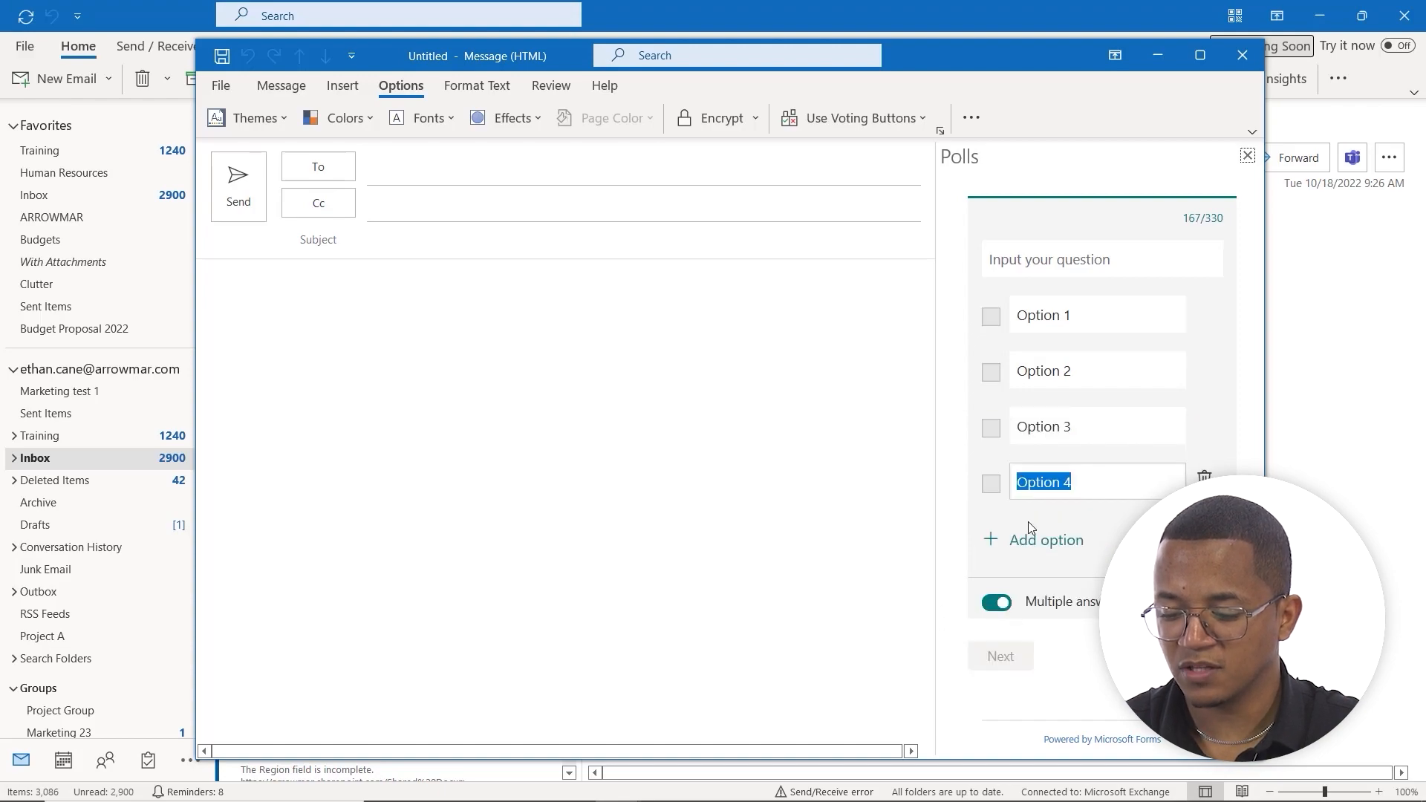
mouse_move(1200, 173)
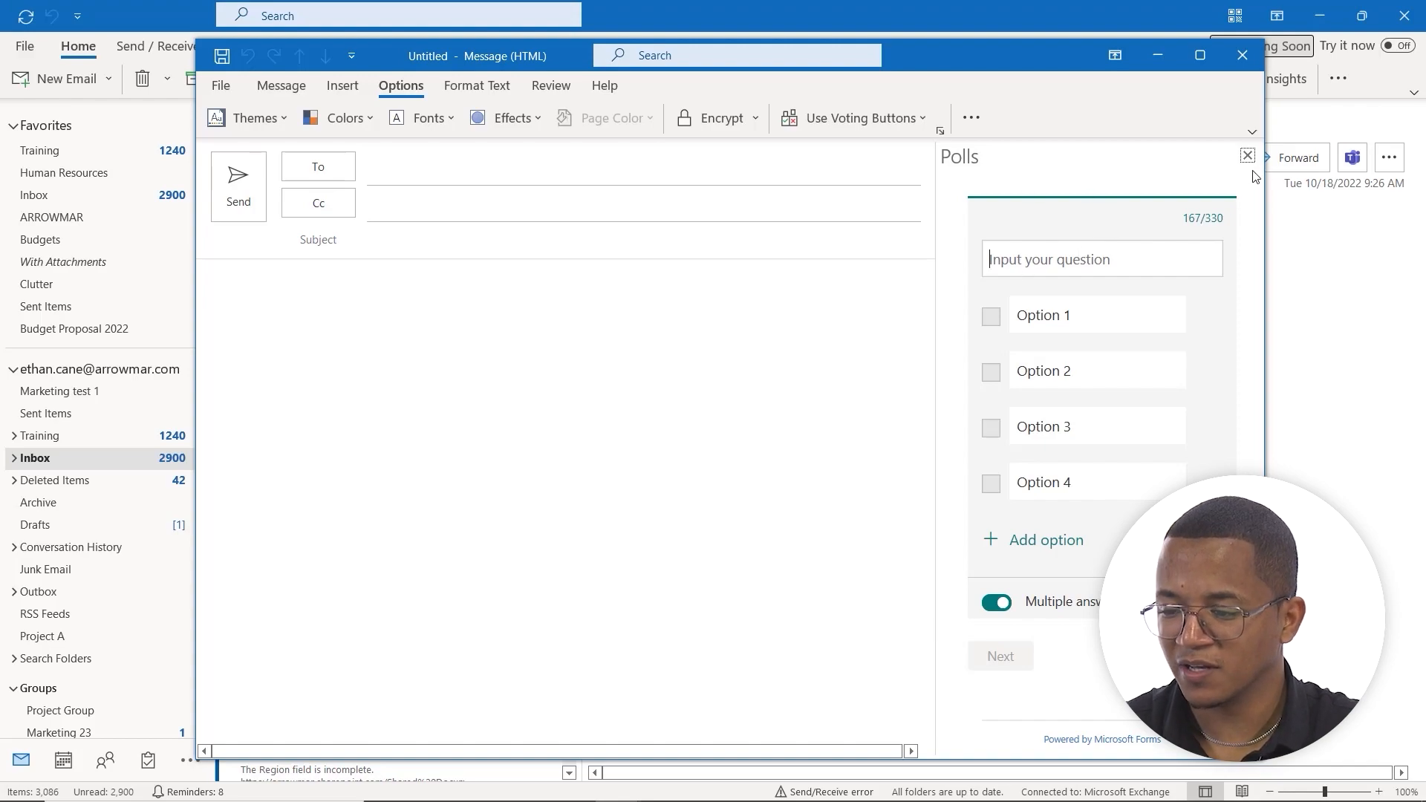
click(1248, 155)
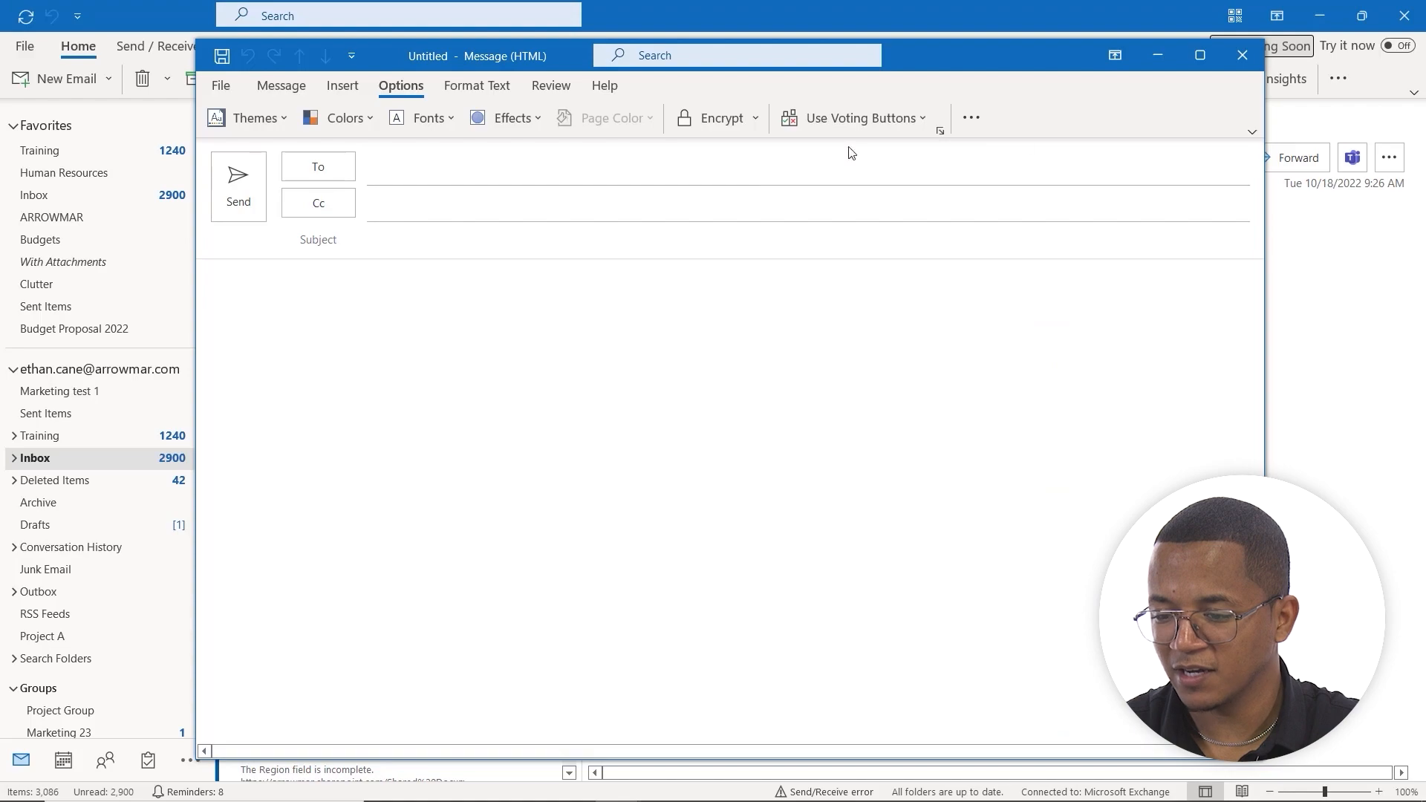
Open the message Properties dialog and review the preset voting button sets
click(854, 118)
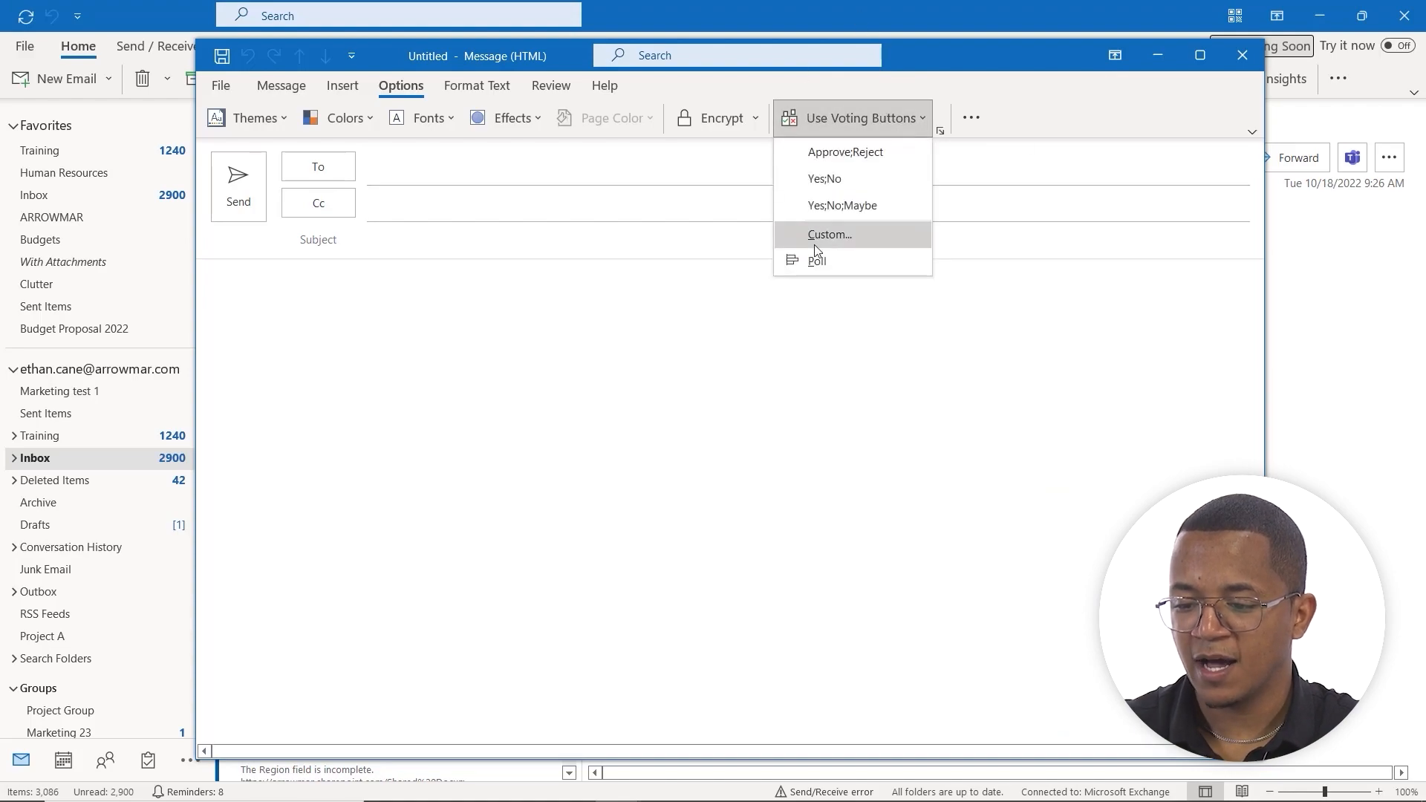
click(830, 235)
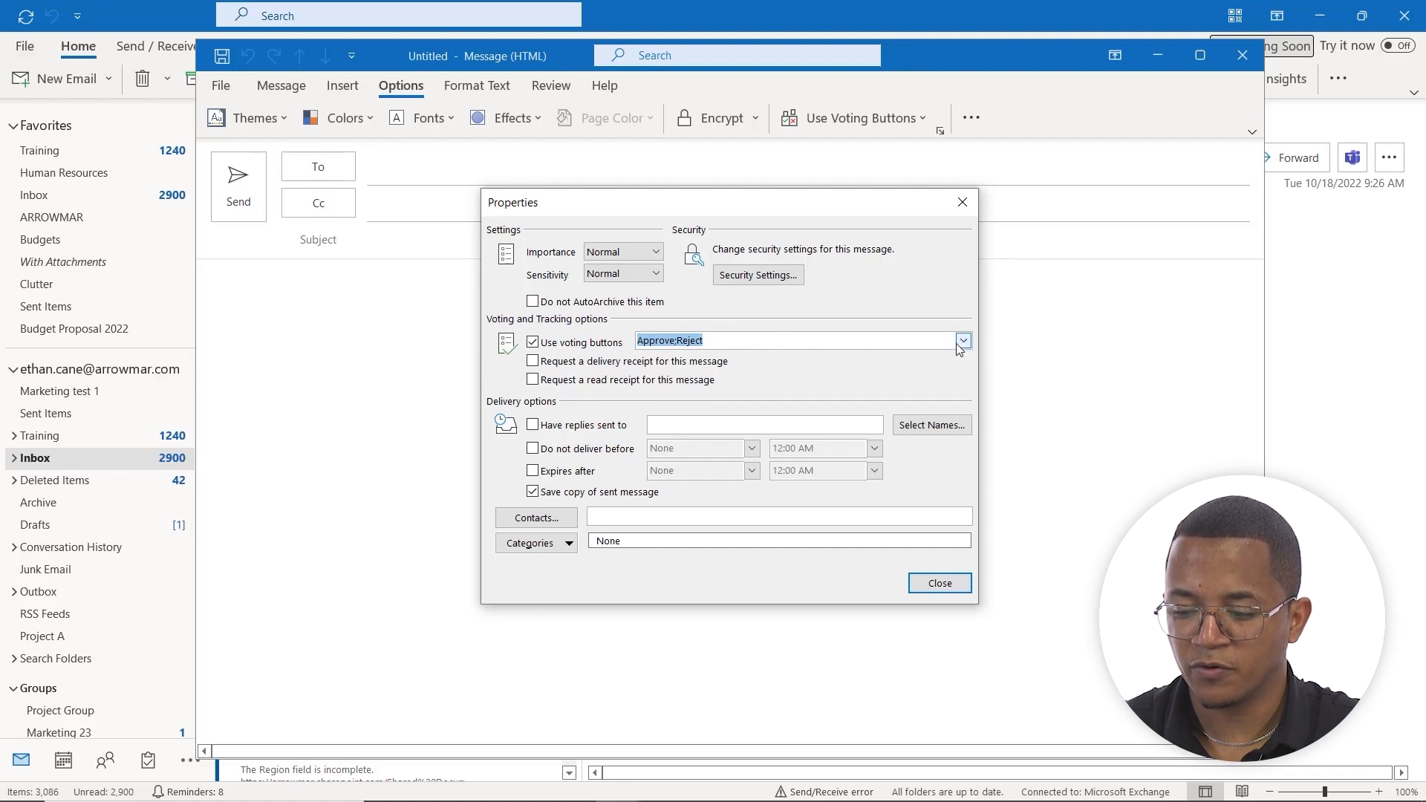
click(962, 340)
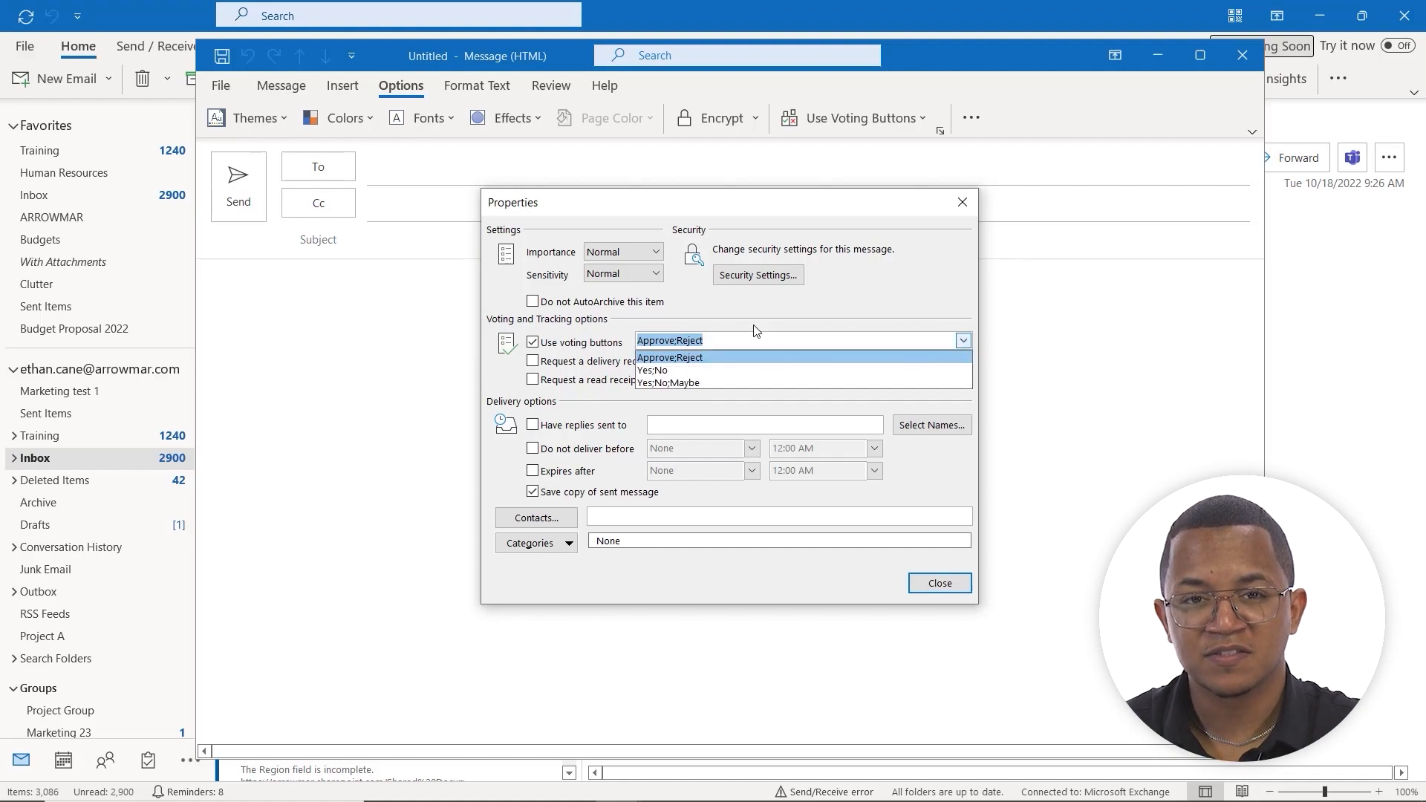
click(670, 357)
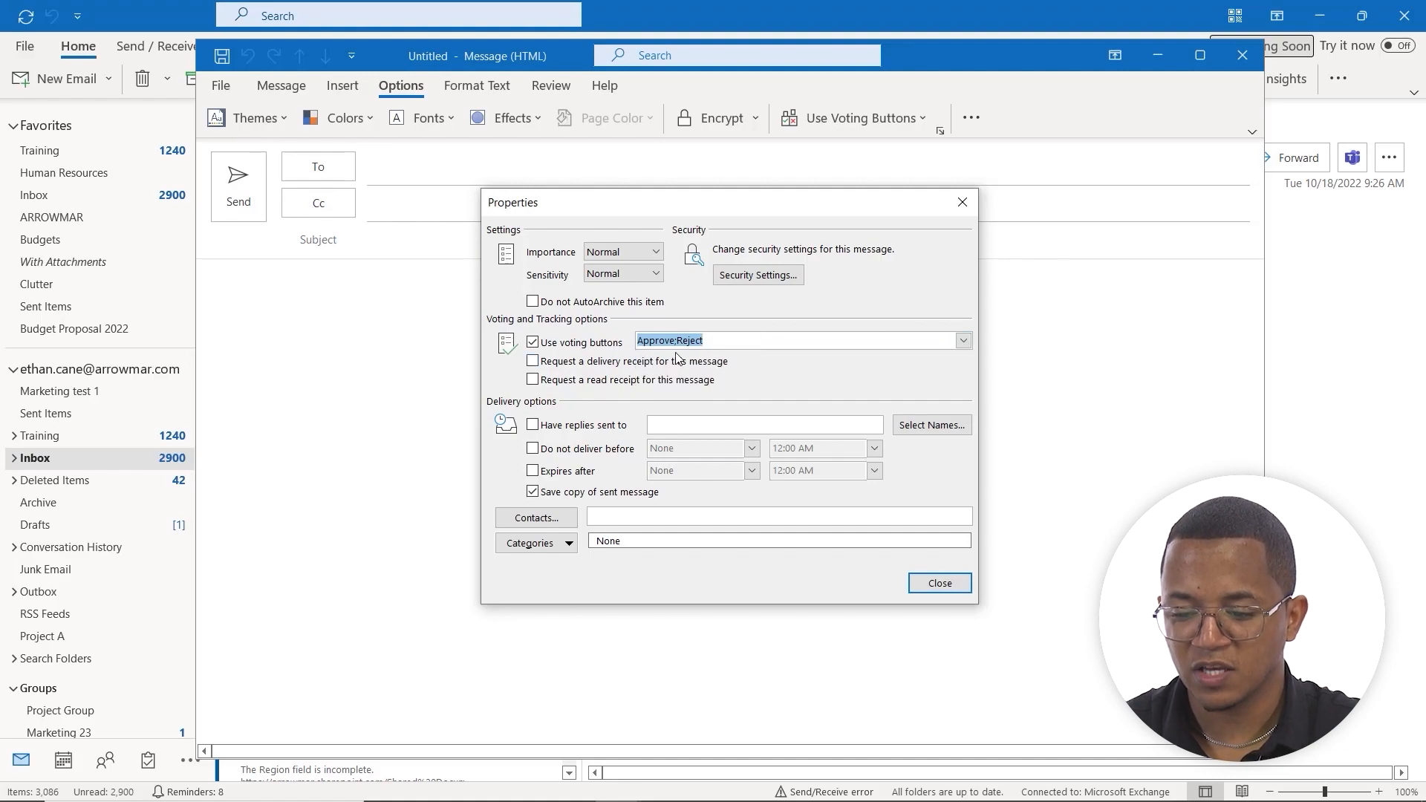
Replace the Approve;Reject voting buttons with the custom choices 'Si;No'
click(714, 341)
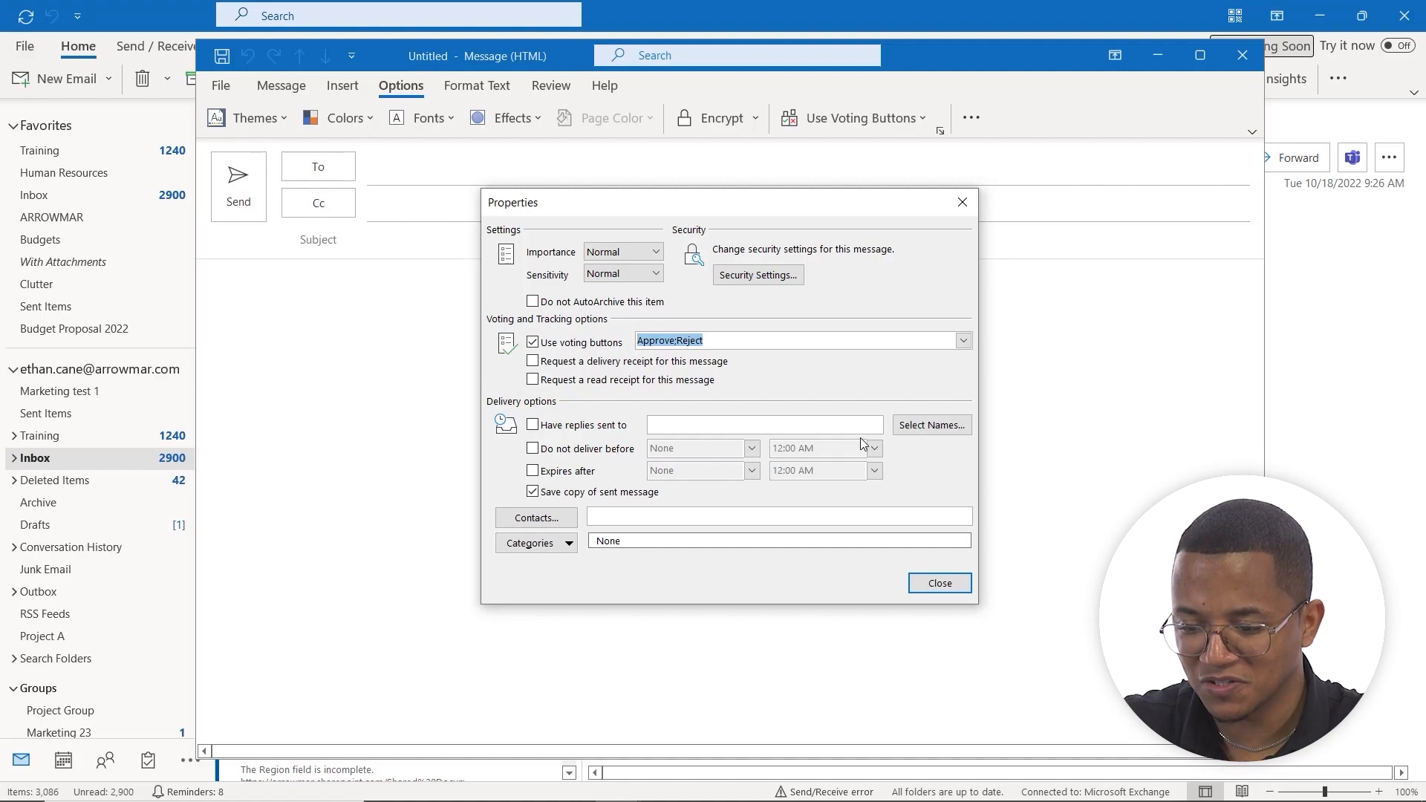
text(Si)
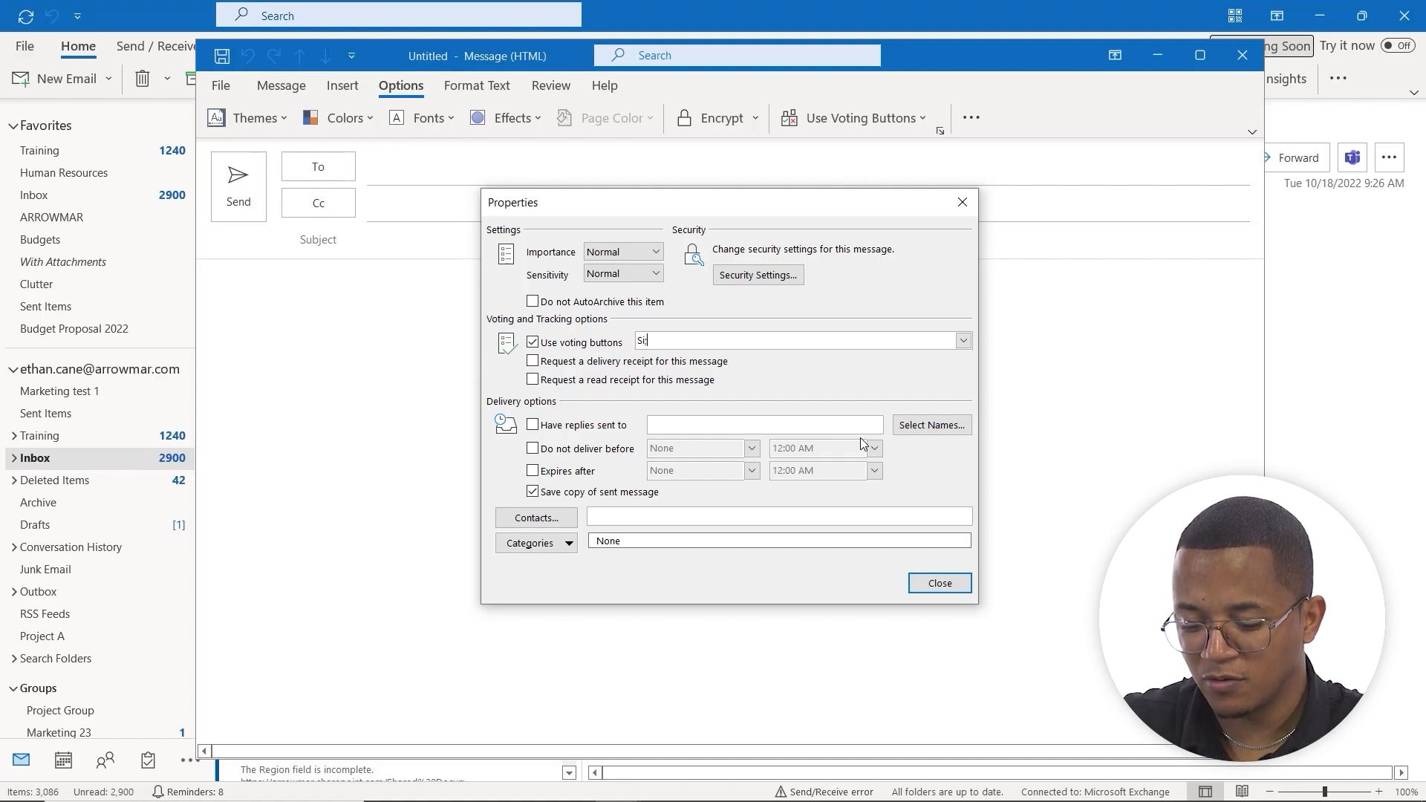
text(;No)
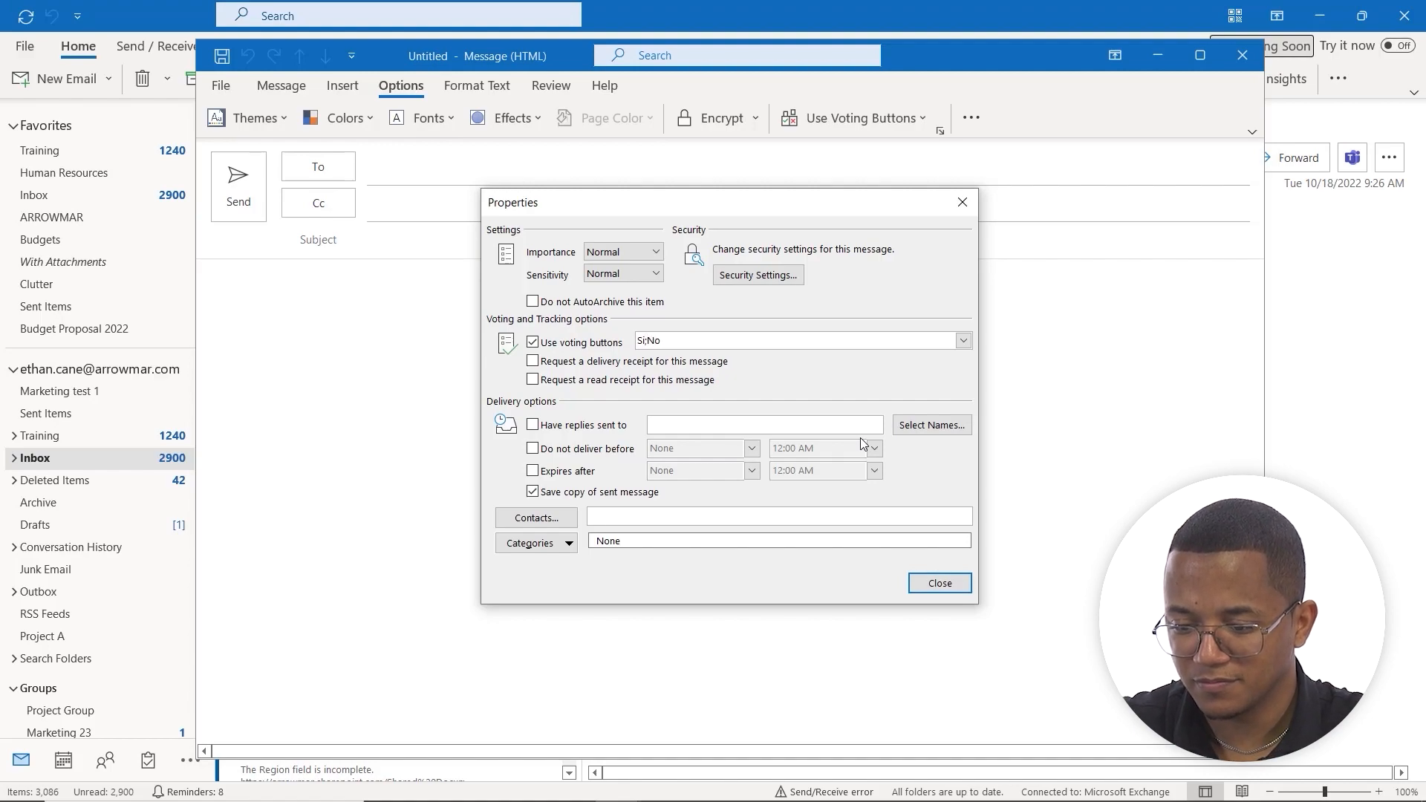
mouse_move(895, 511)
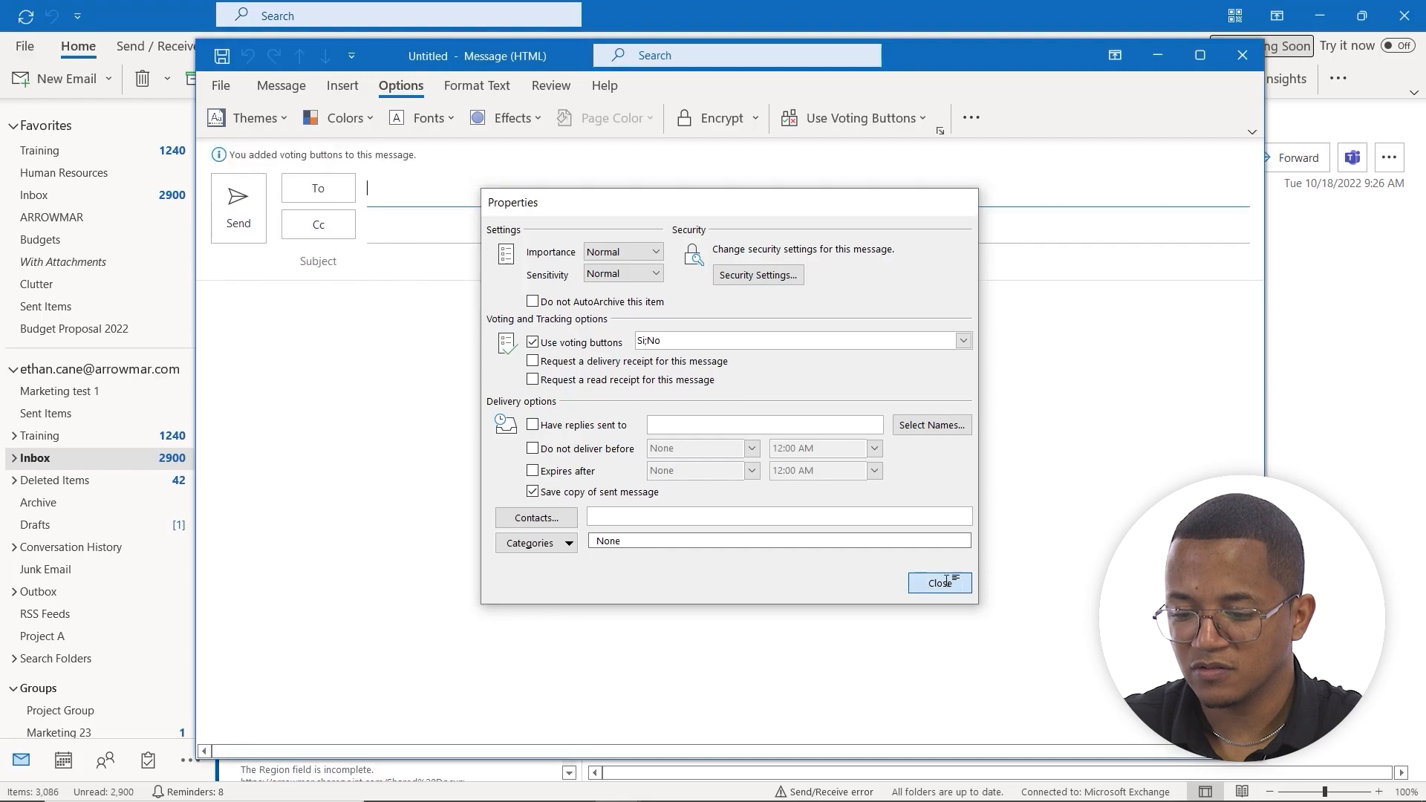
Close Properties and add two recipients in the To field using autocomplete for 'eri'
click(940, 583)
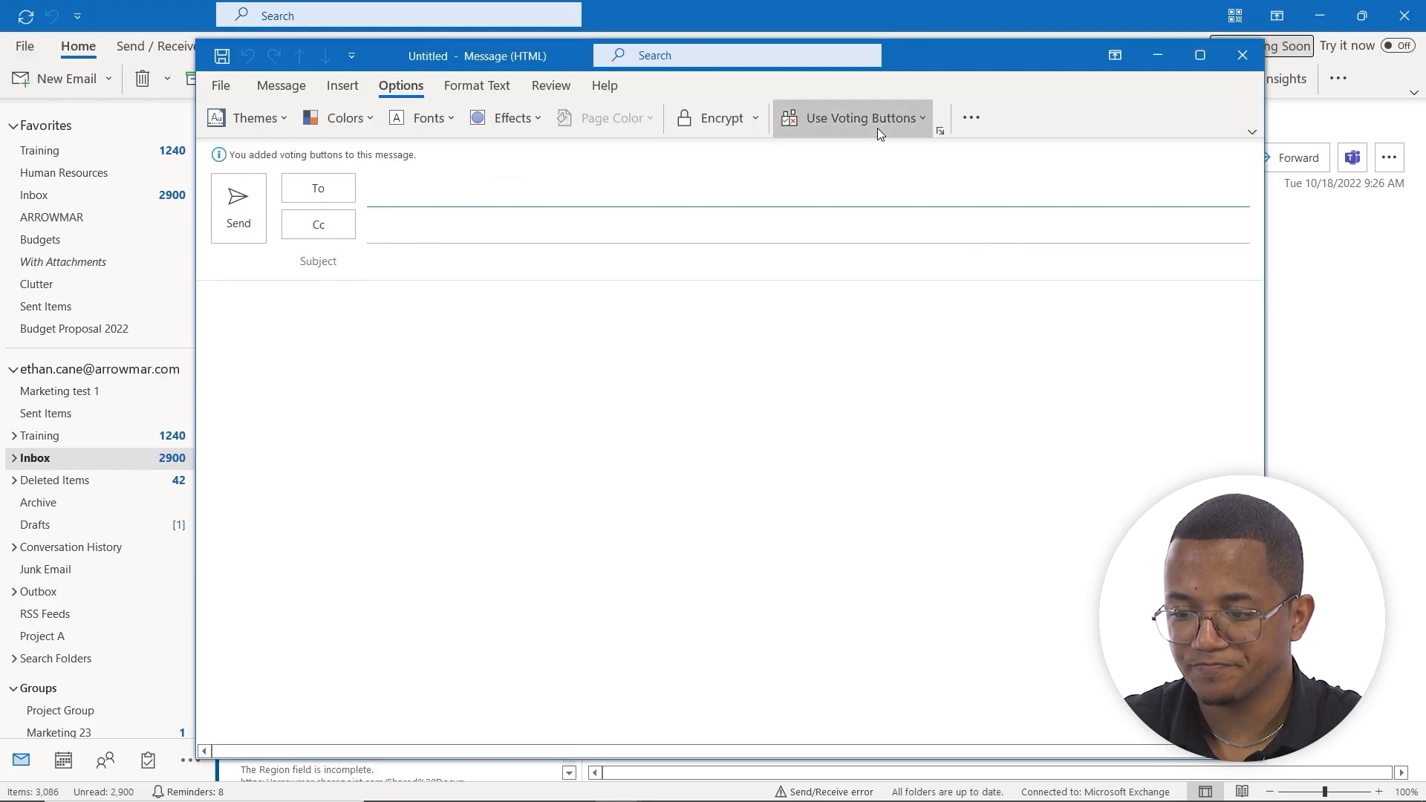
click(852, 117)
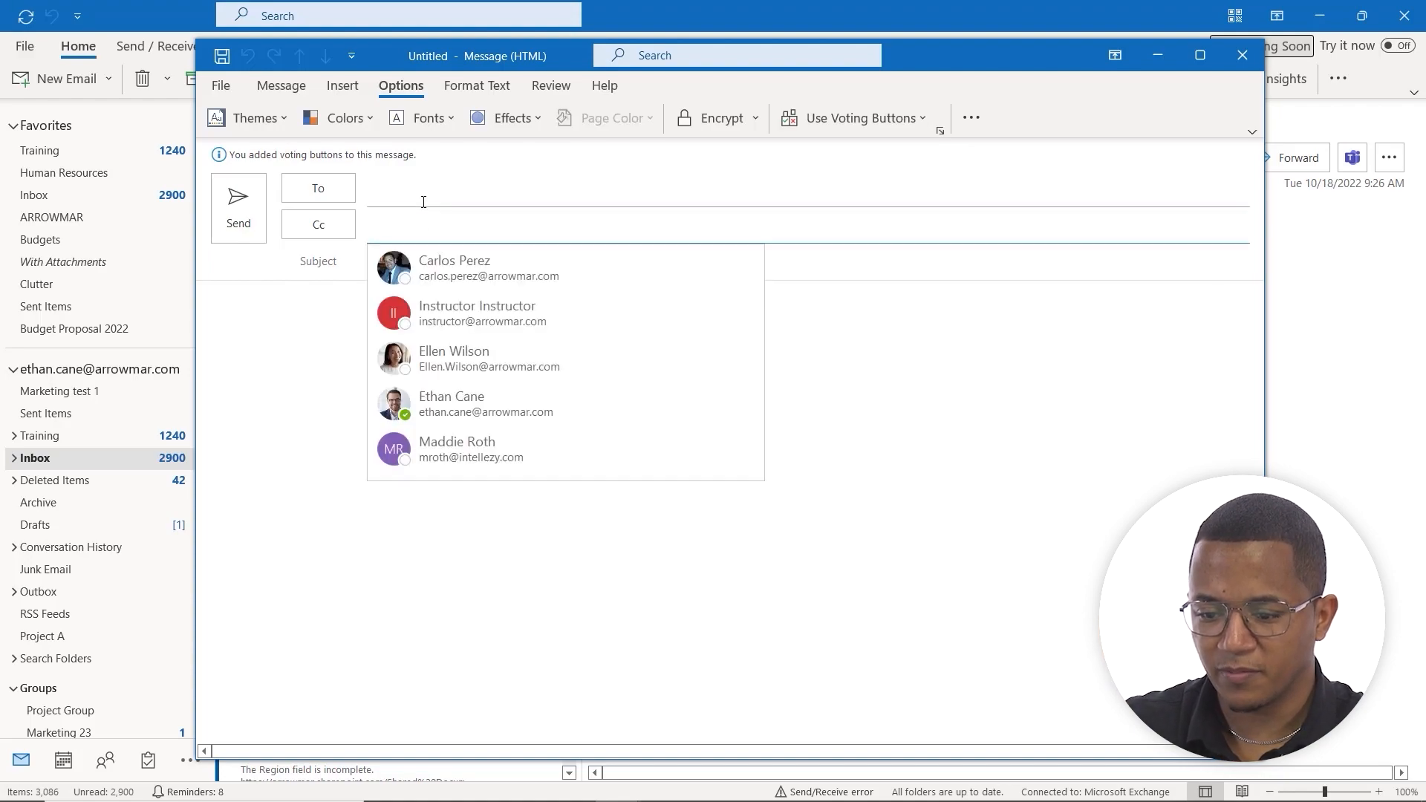
text(eri)
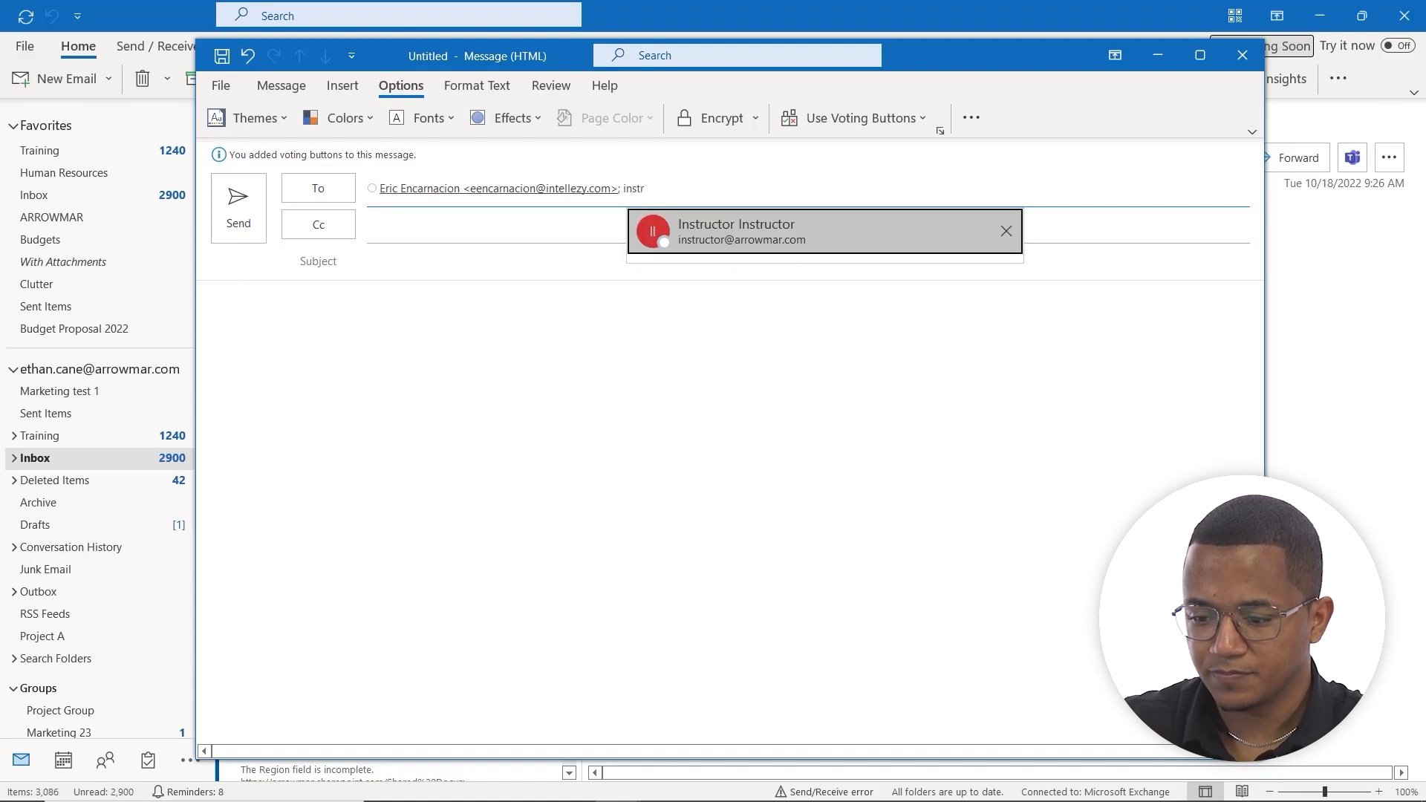
click(851, 118)
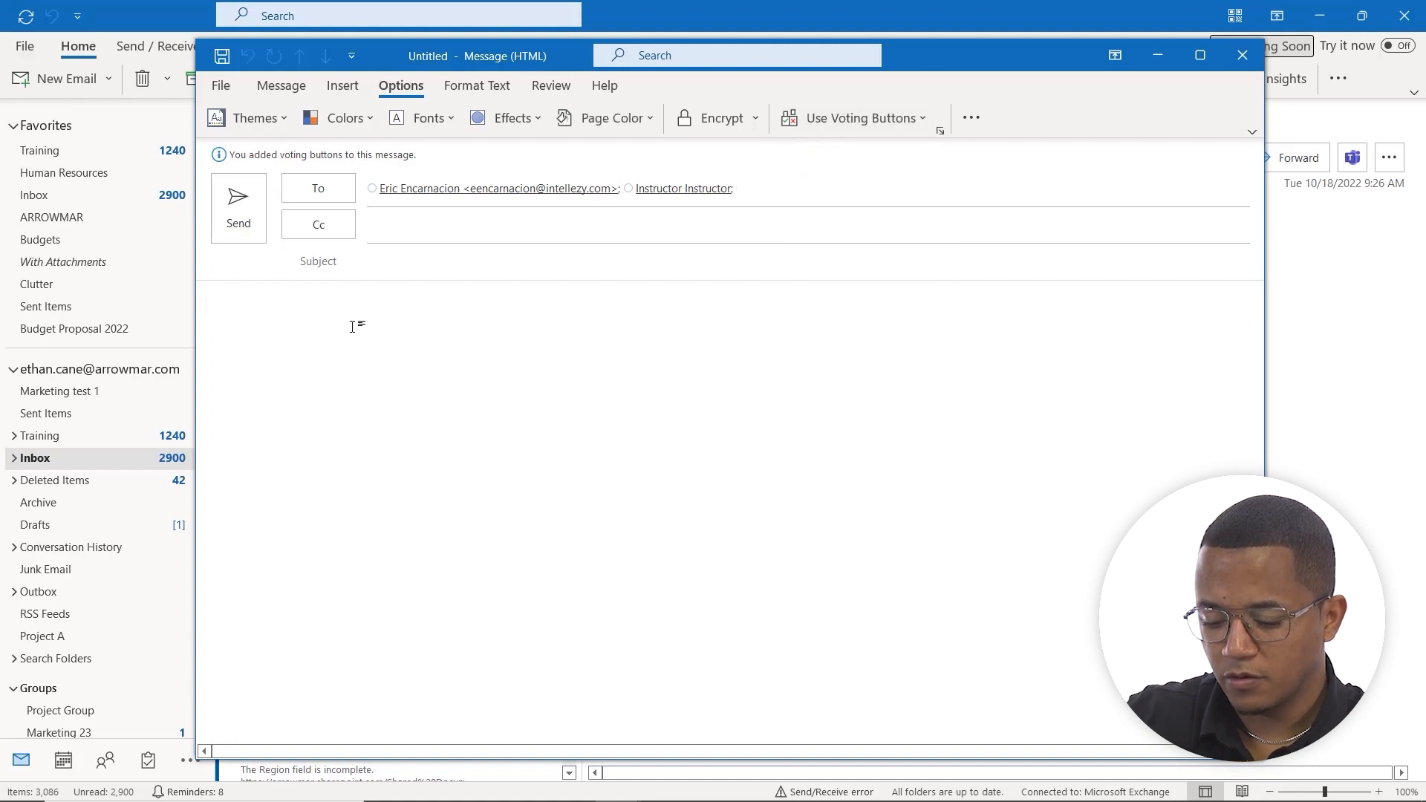
Write the body 'Hi Team, Do we have the marketing presentation ready for final review'
text(Hi TE)
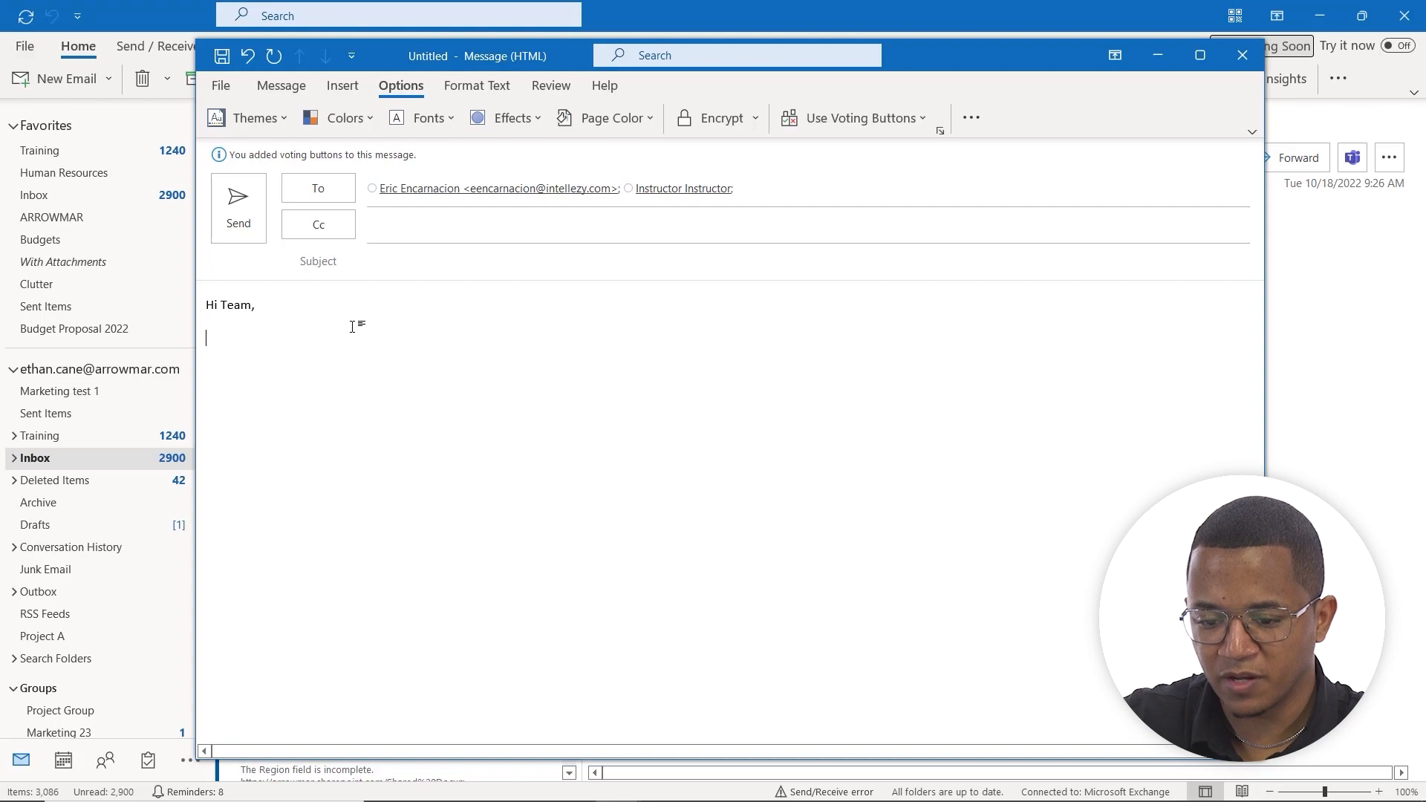
text(Do we have the)
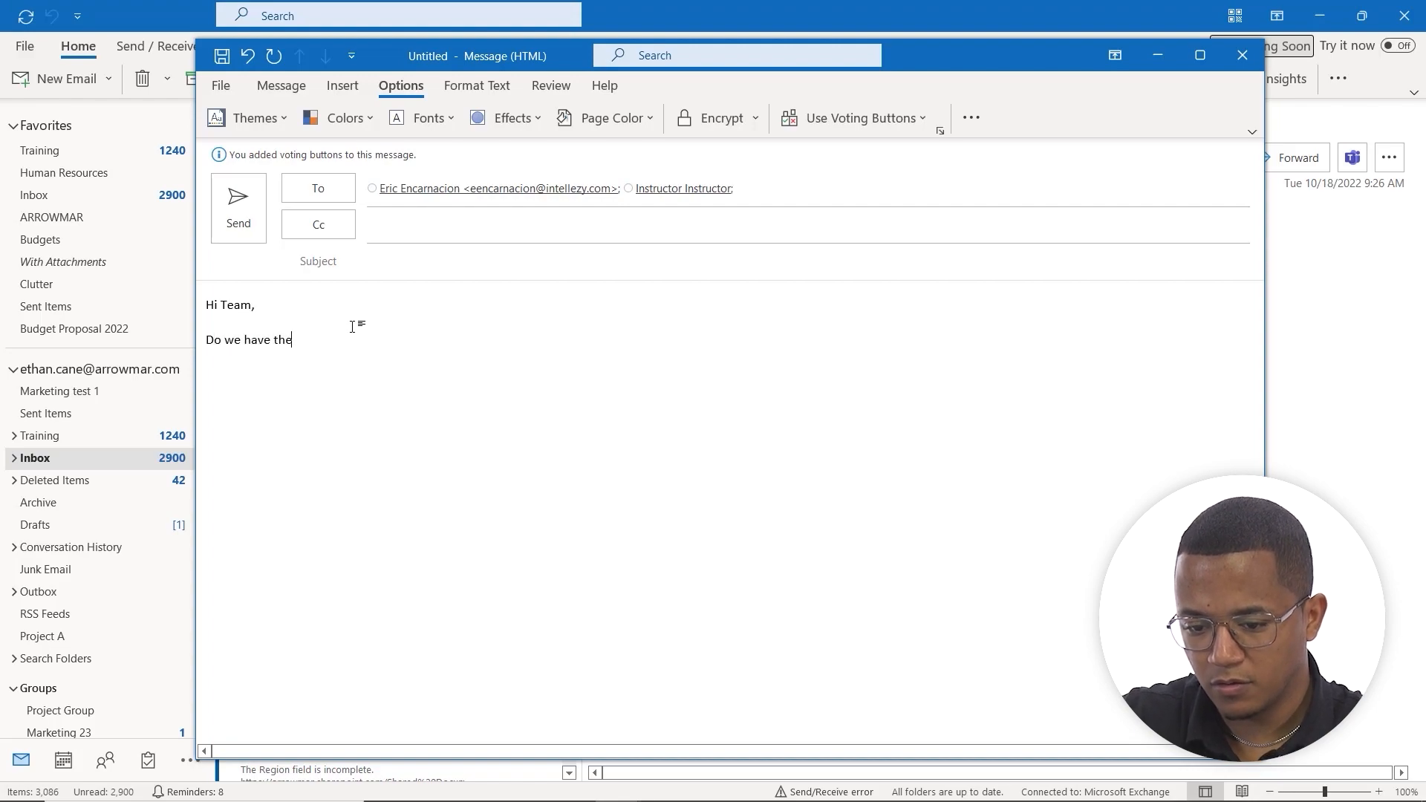
text(marketing pre)
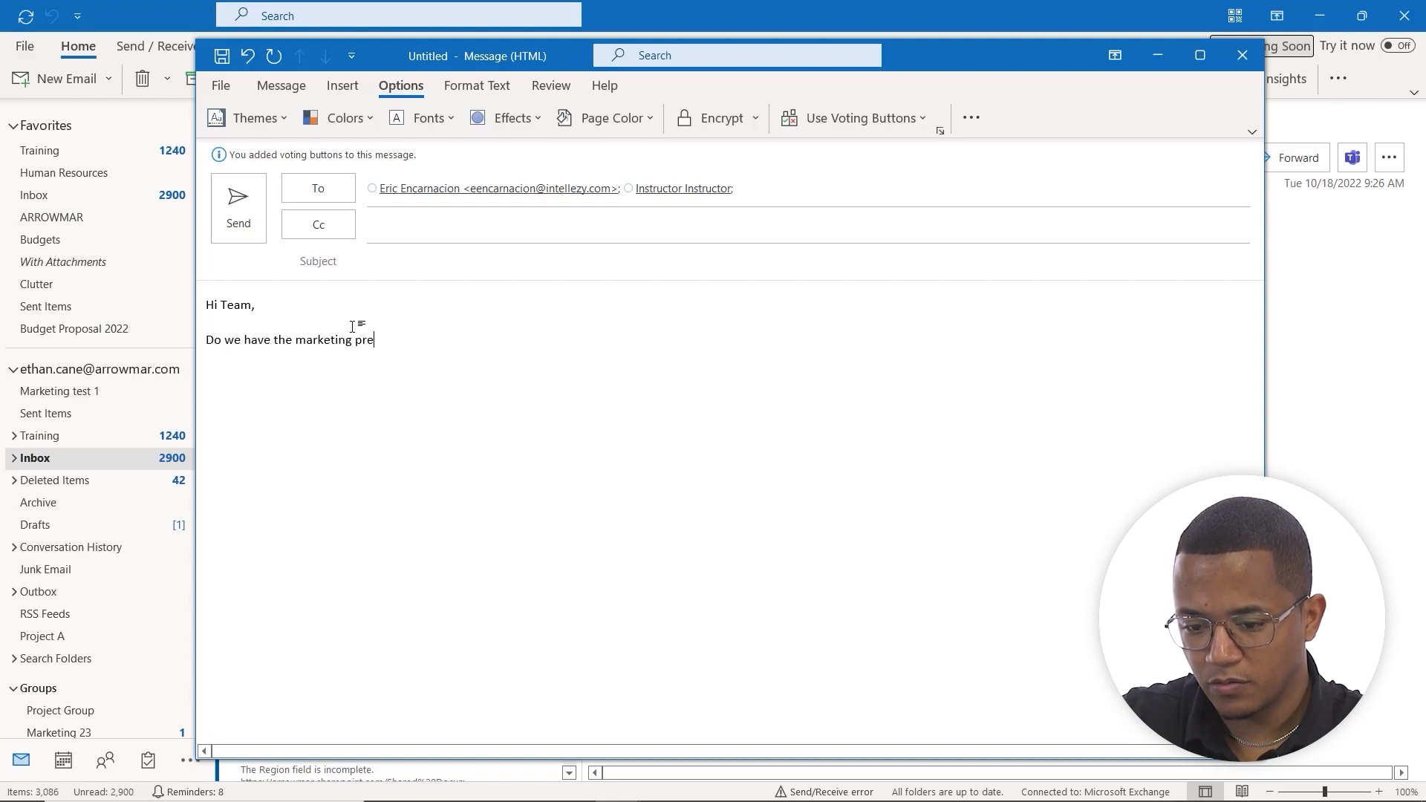
text(sentation ready)
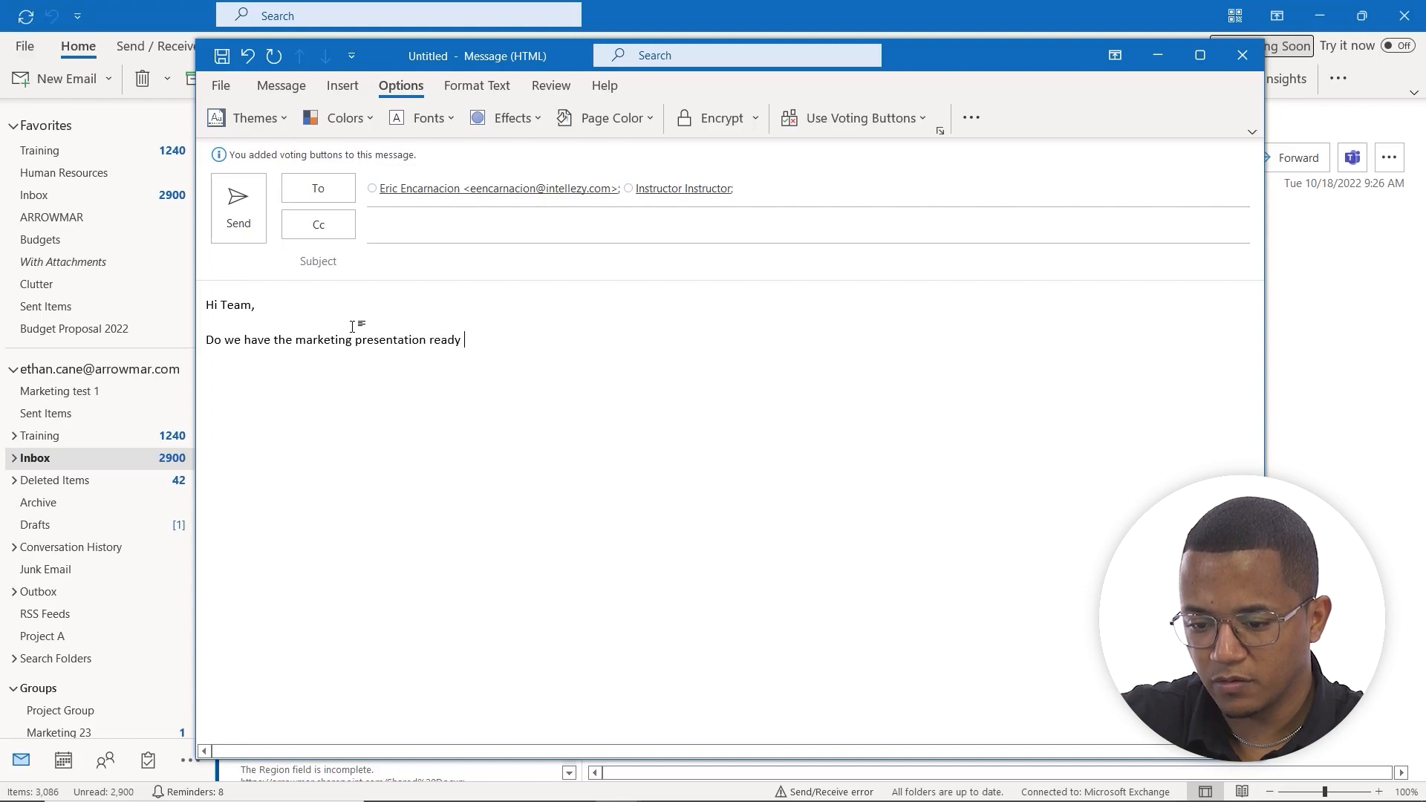
text(for)
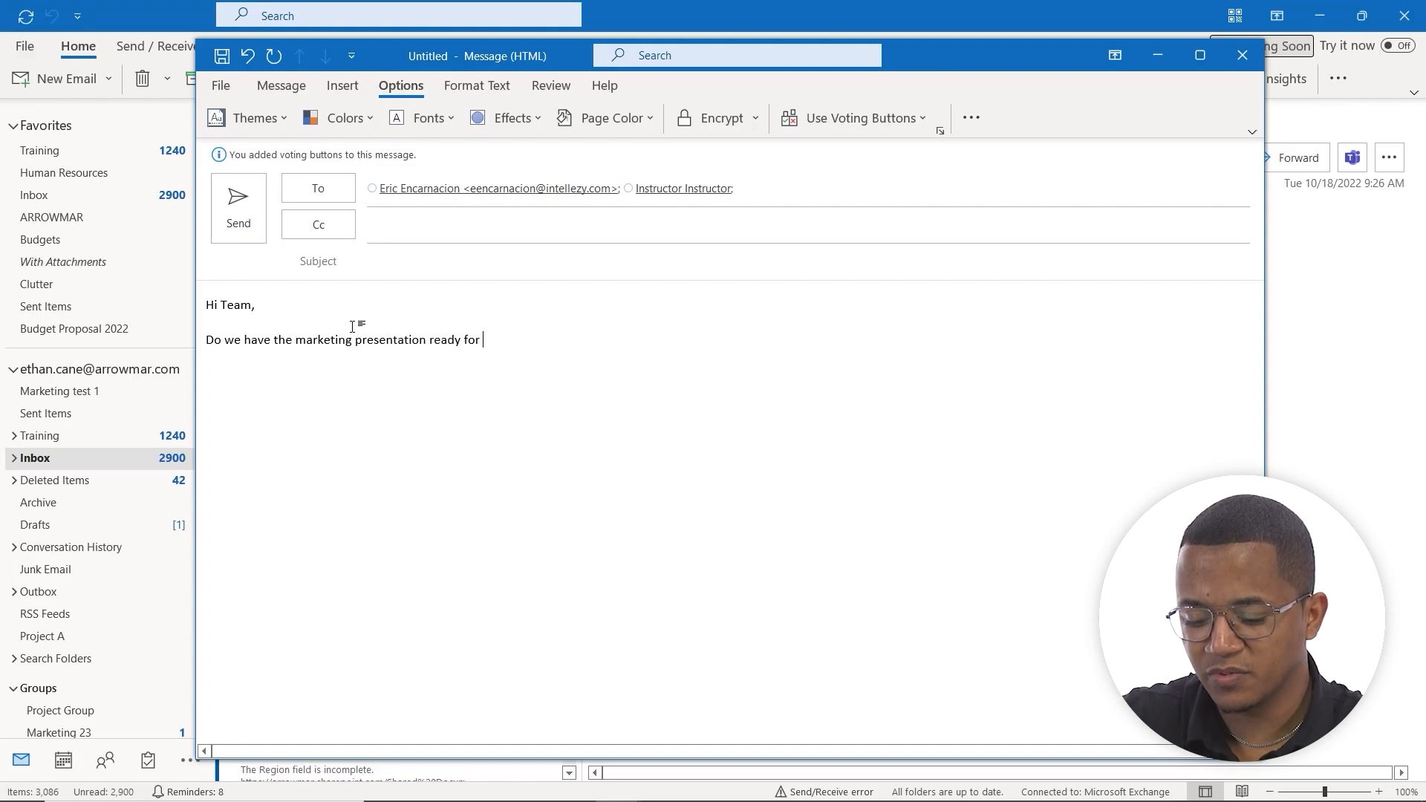
text(final review)
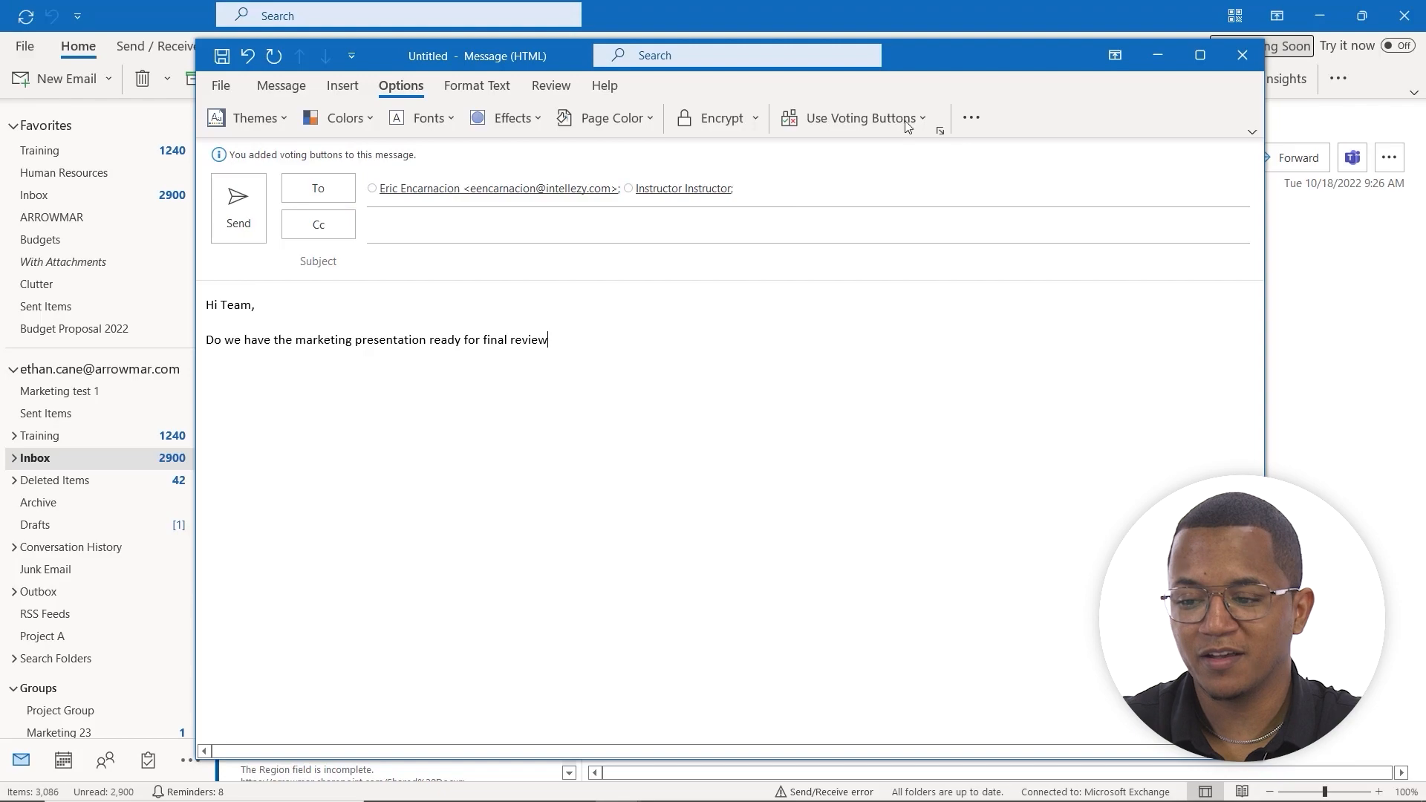
click(852, 118)
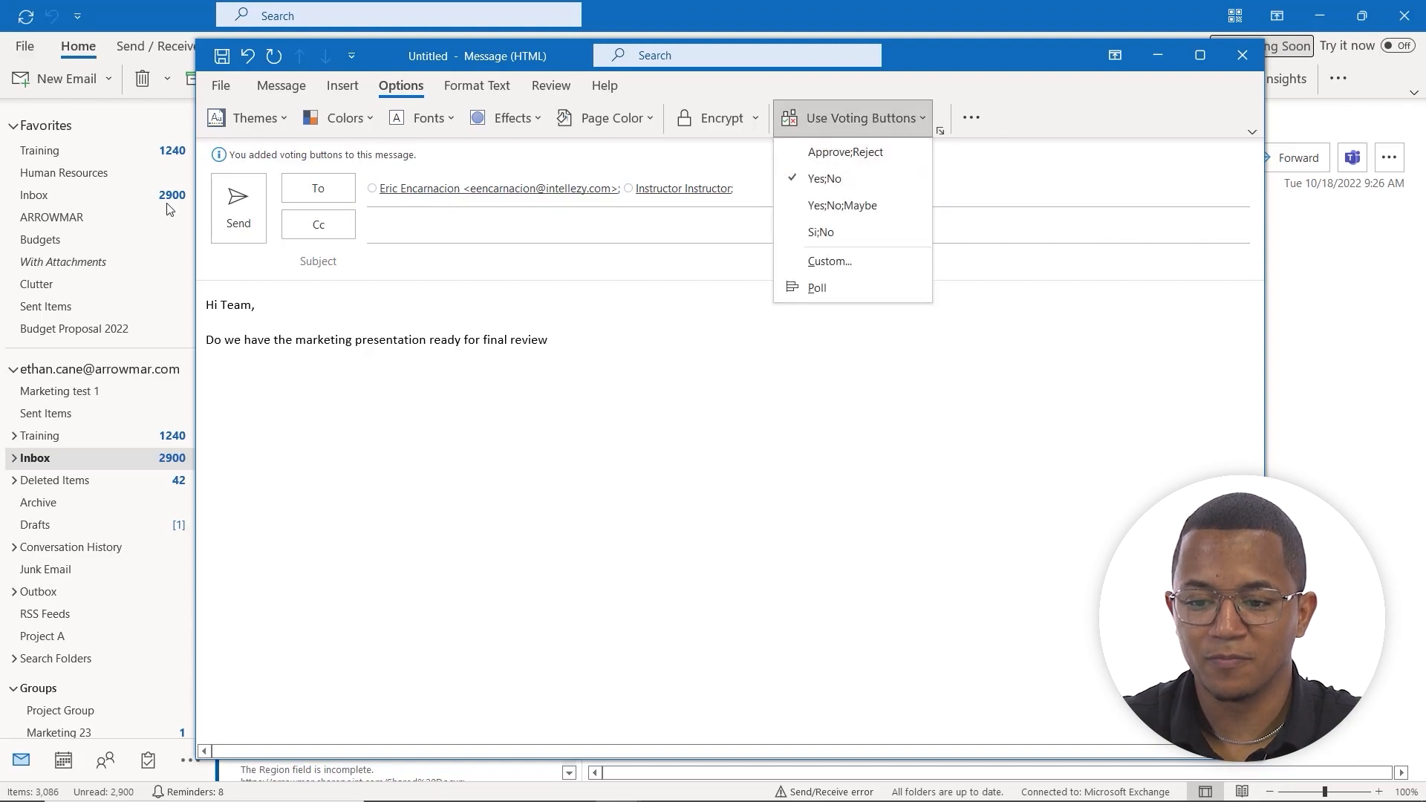
Return to the main Outlook window showing the sent 'Lunch today' voting message
click(1241, 56)
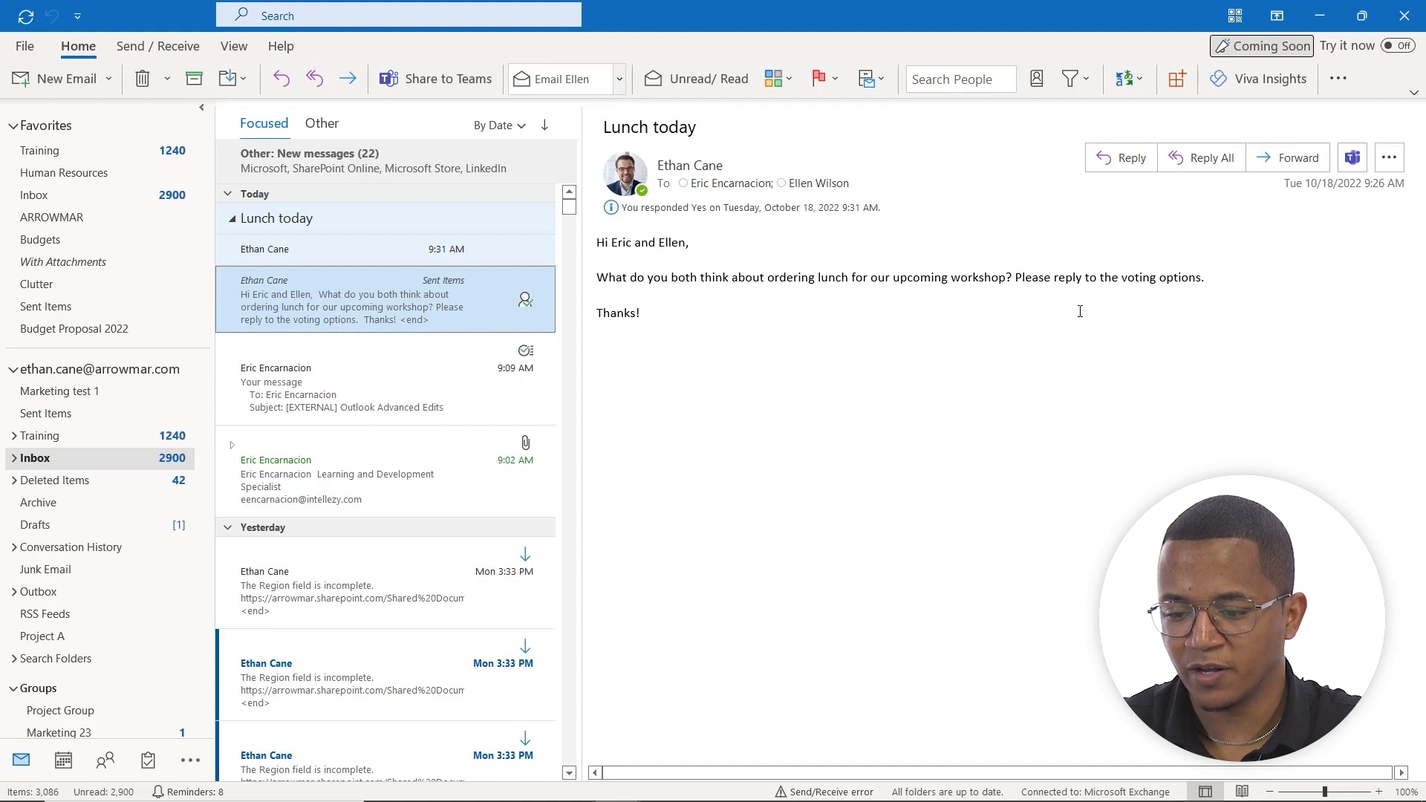
mouse_move(660, 214)
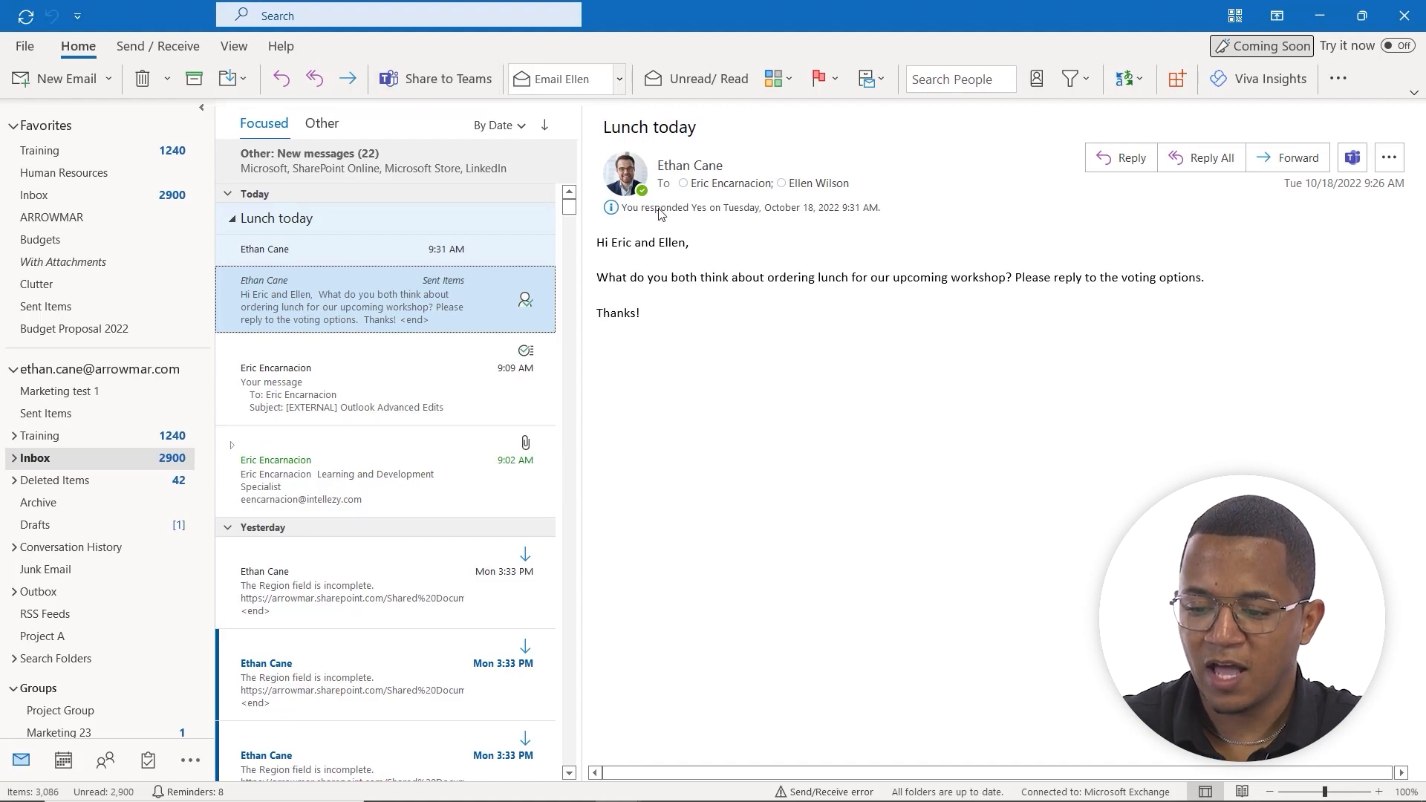